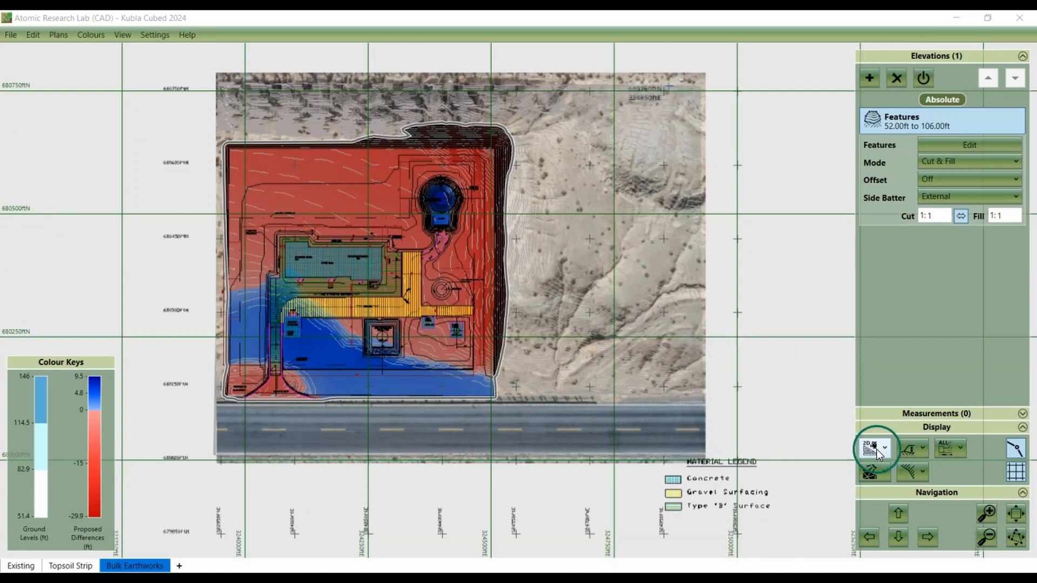
Step: Switch the Bulk Earthworks display from the design view to 3D Orbit View
click(885, 448)
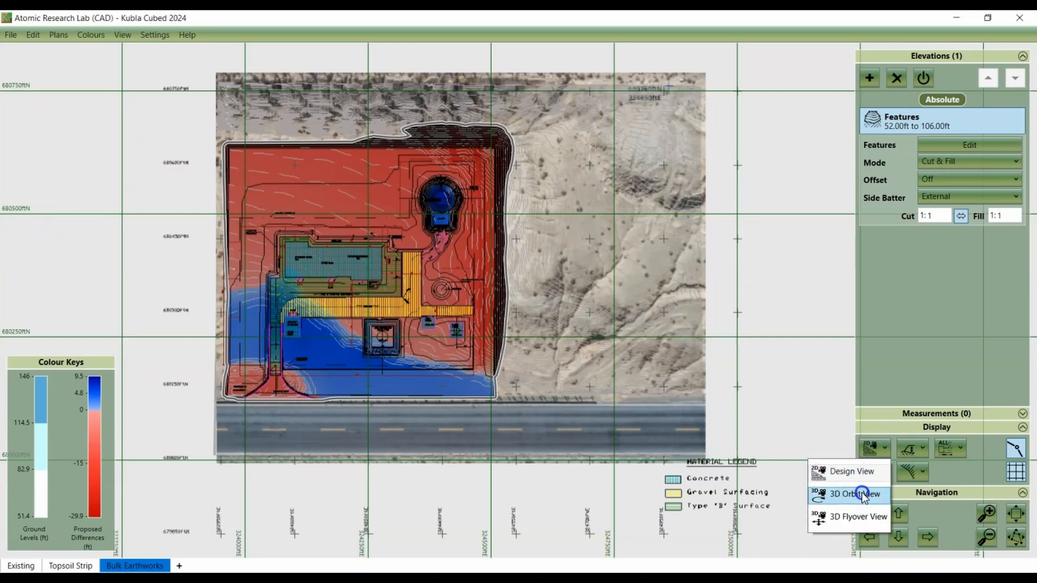
click(854, 495)
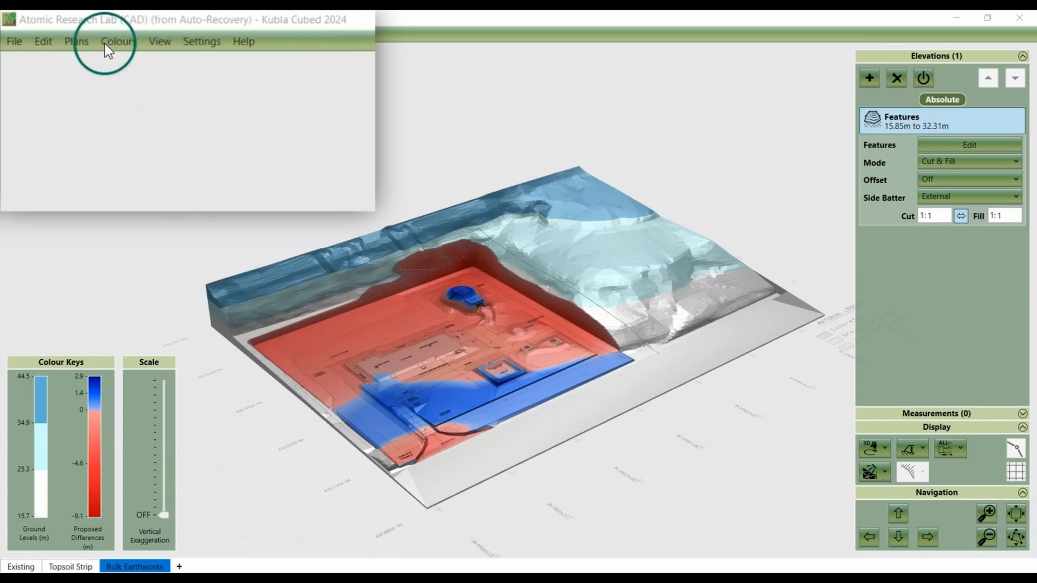
Step: Toggle Hide on the Atomic Research_(feet) site plan from the Plans menu
click(77, 41)
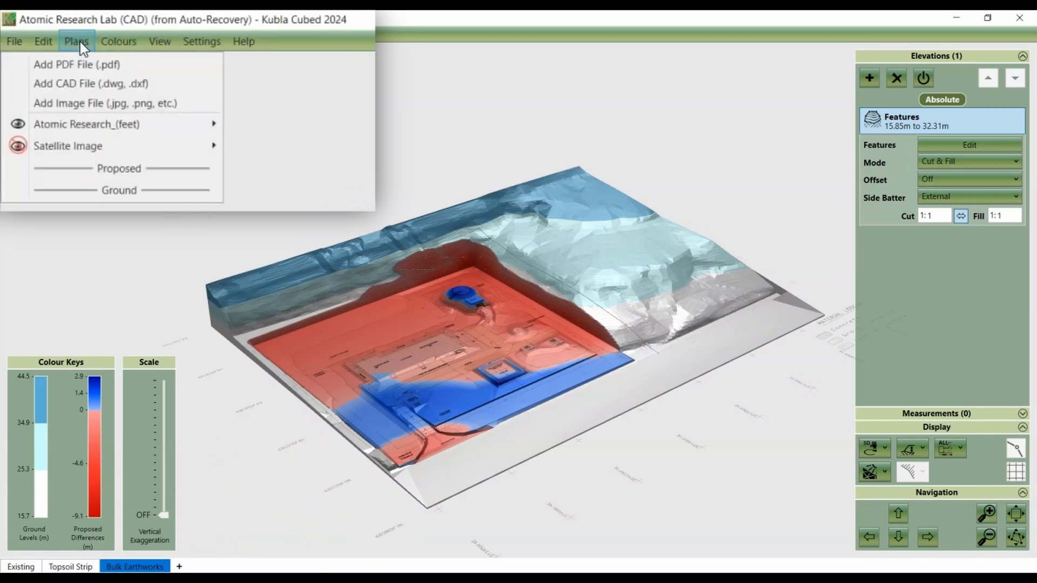
mouse_move(109, 129)
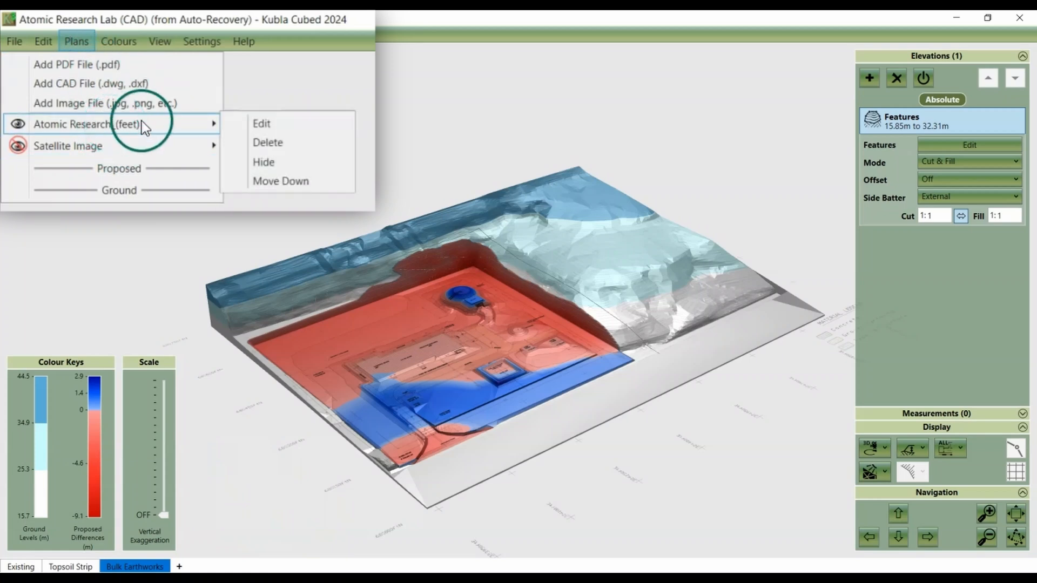
mouse_move(263, 162)
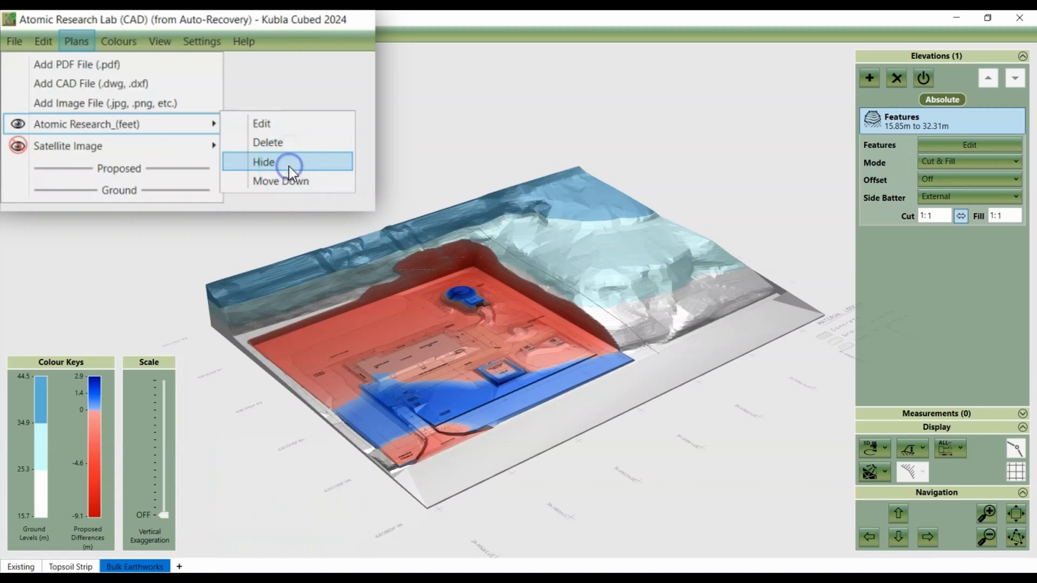
click(263, 162)
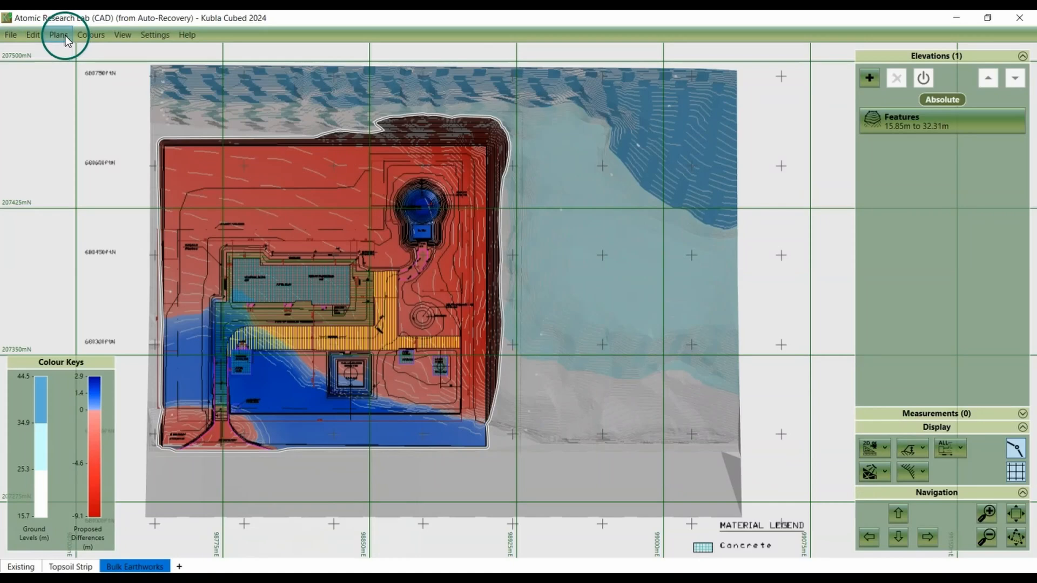
Step: Check the Plans list, then return the camera to 3D Orbit View
click(59, 35)
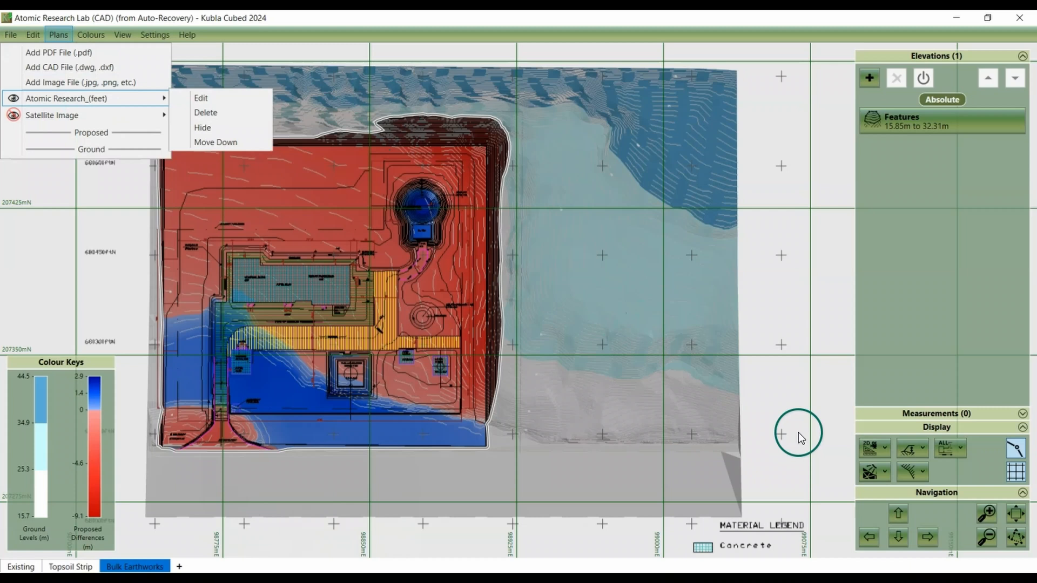
click(883, 448)
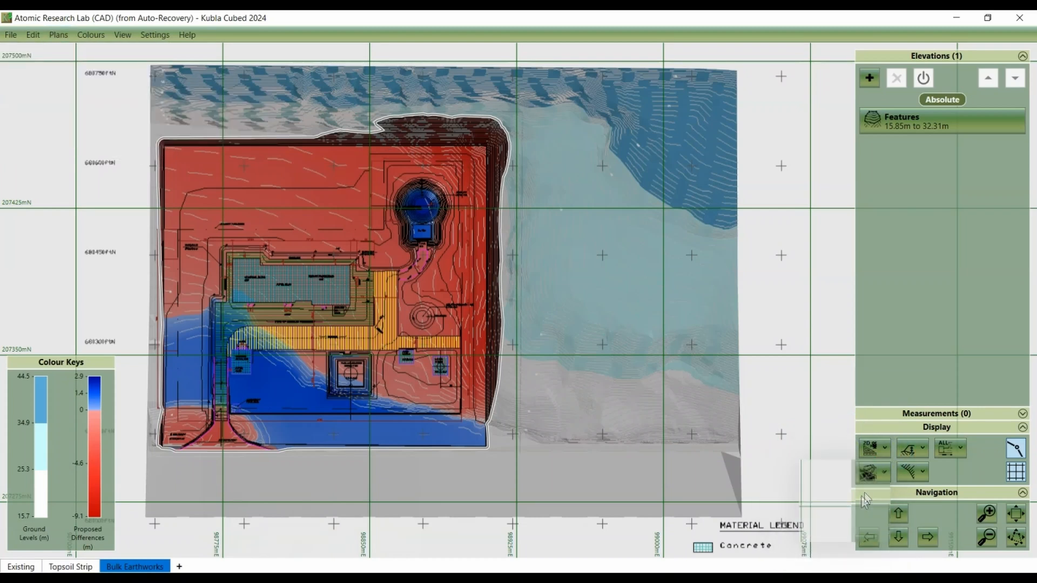
click(869, 447)
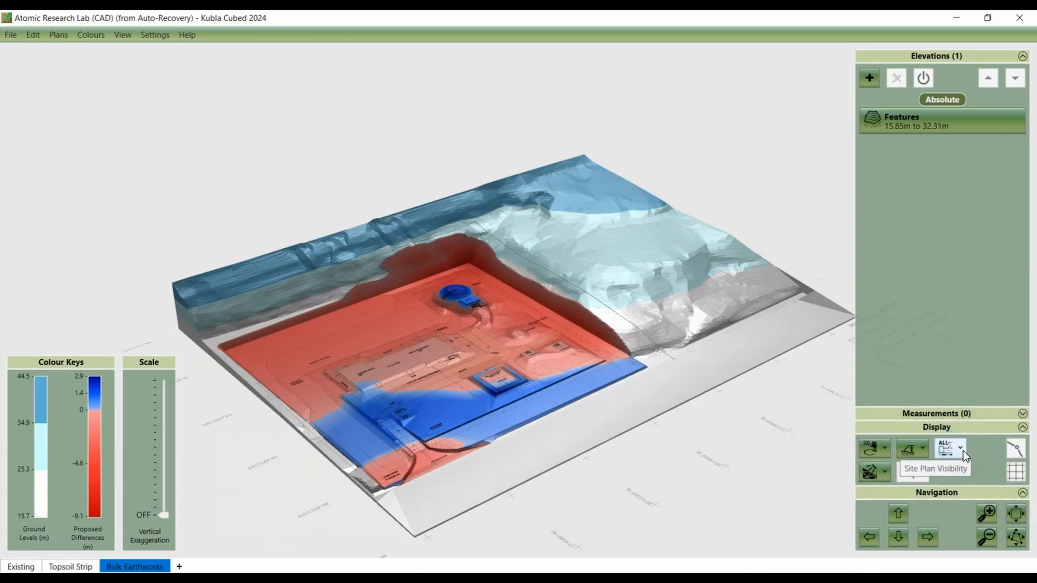
click(960, 449)
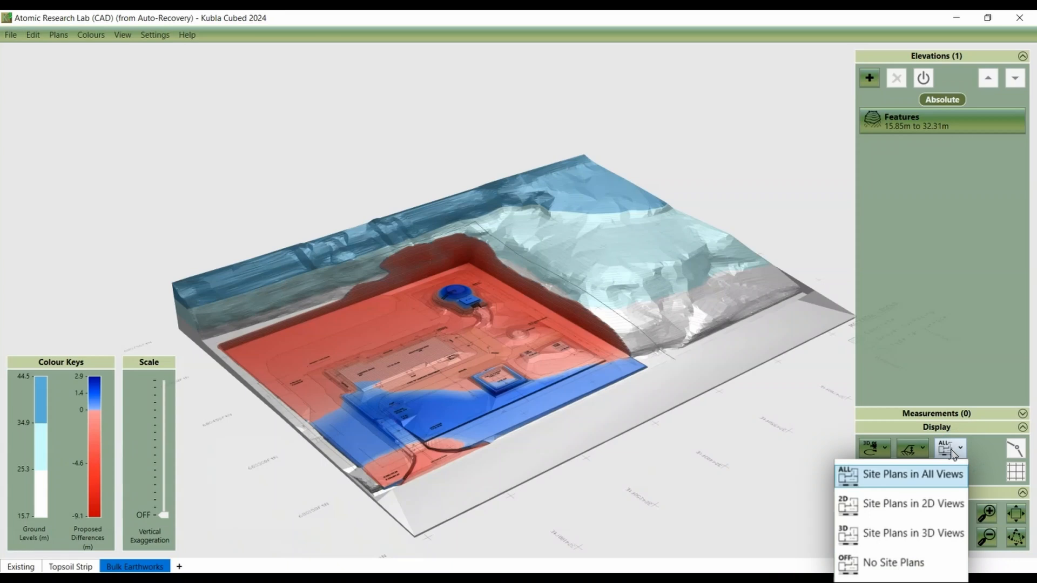
mouse_move(892, 562)
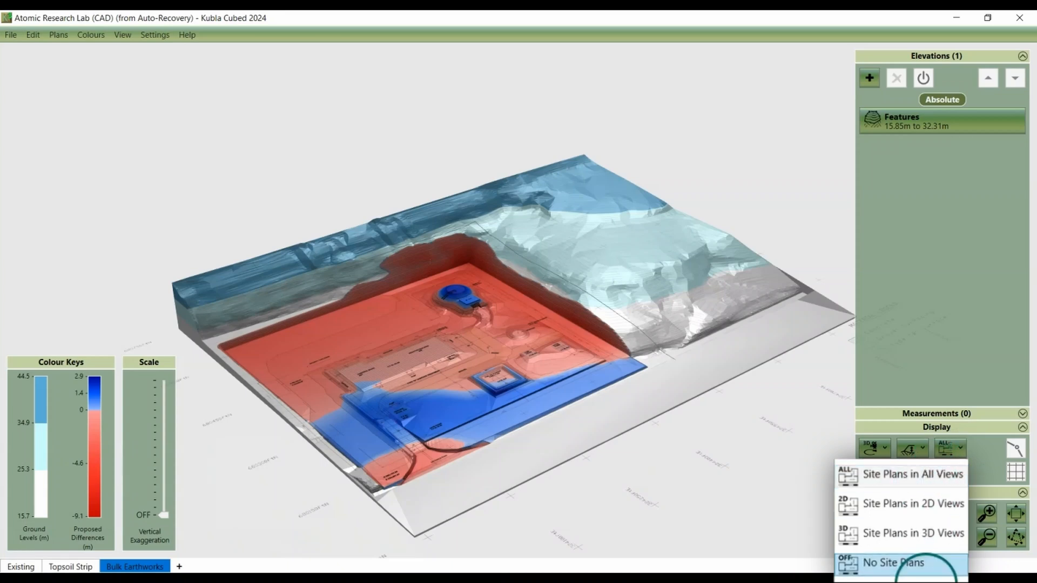
mouse_move(893, 563)
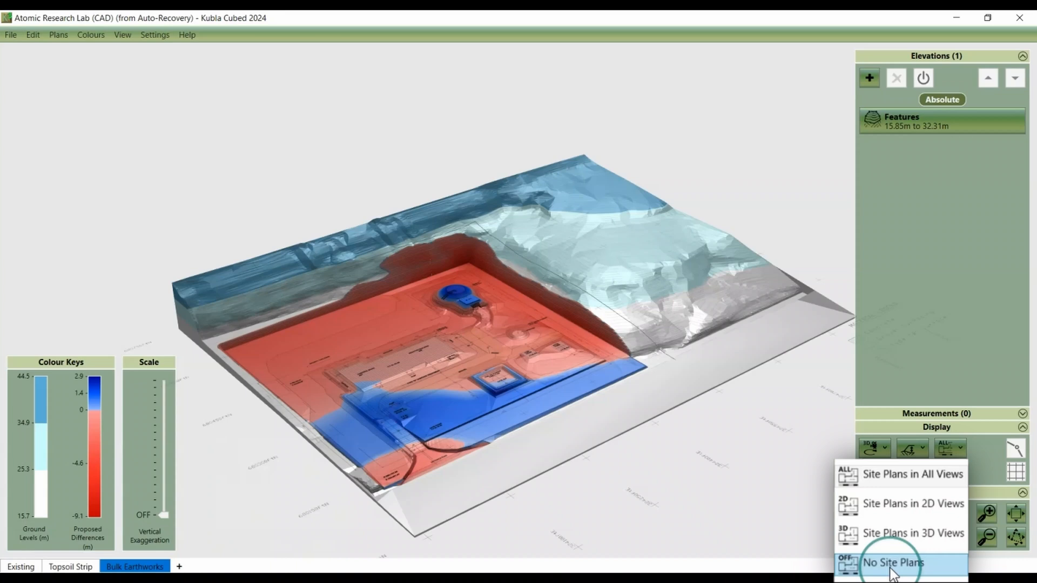
click(893, 562)
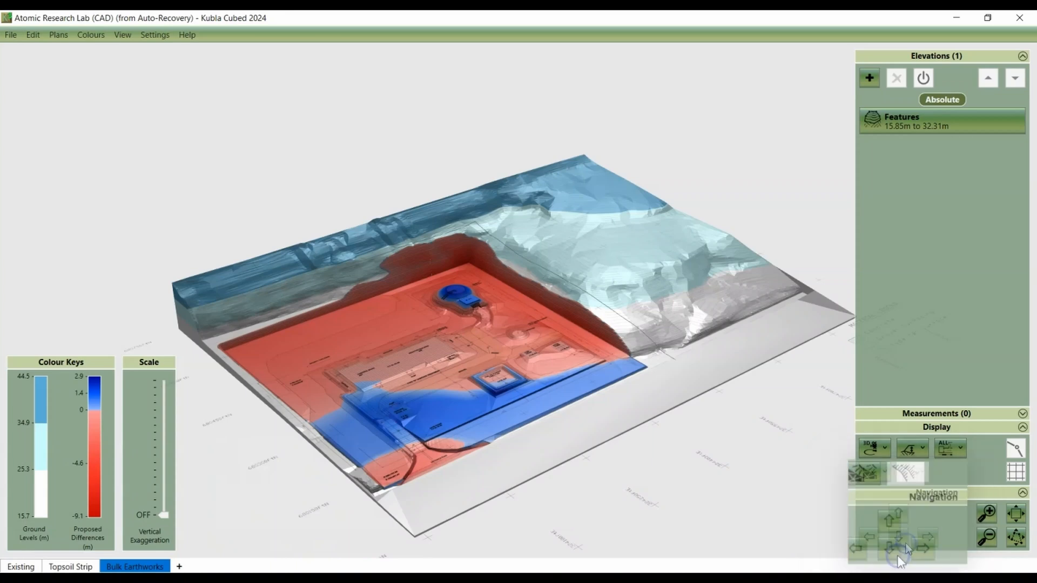
click(884, 448)
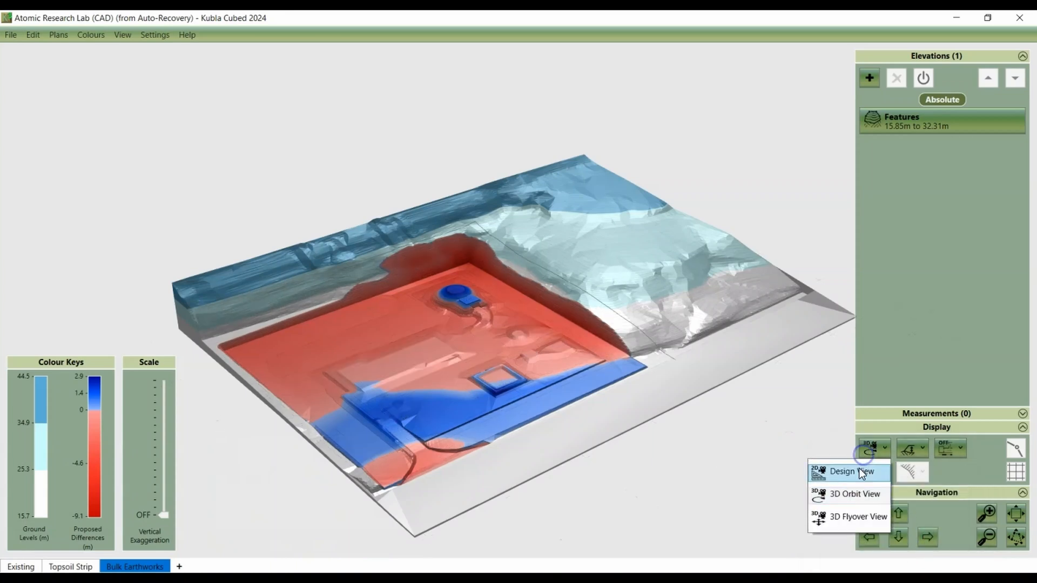
click(849, 471)
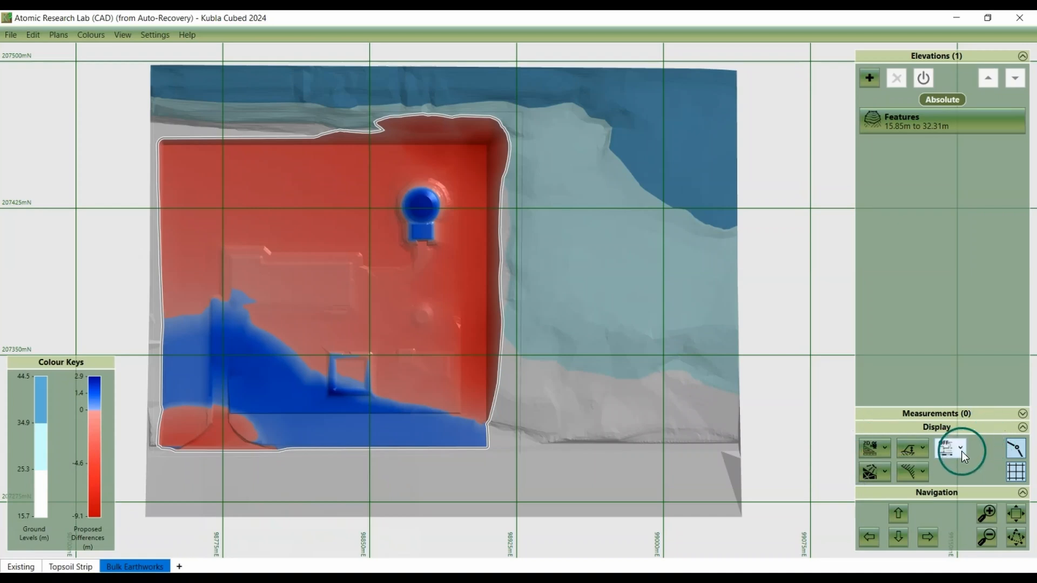
click(960, 448)
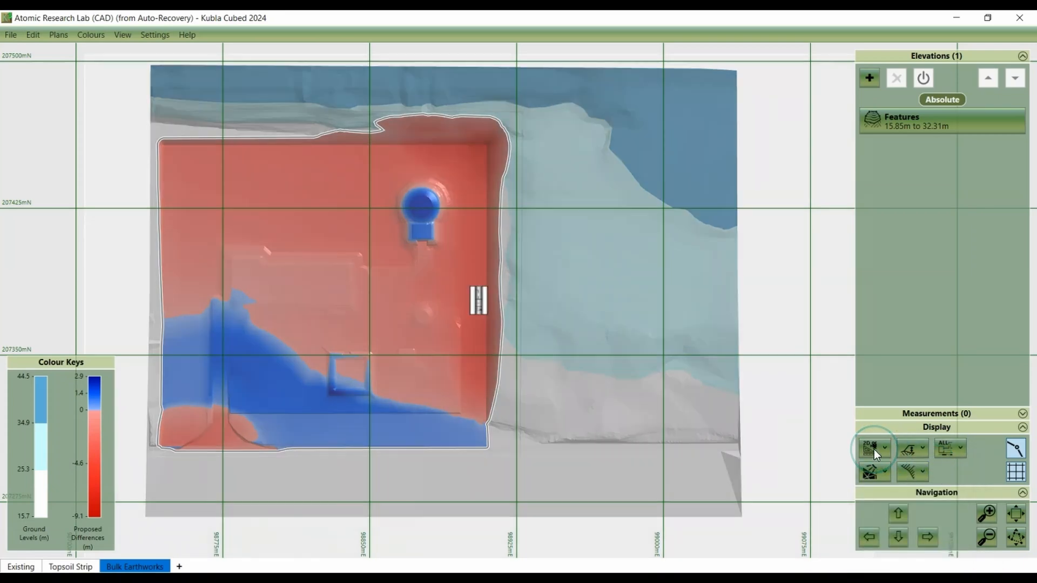
click(870, 448)
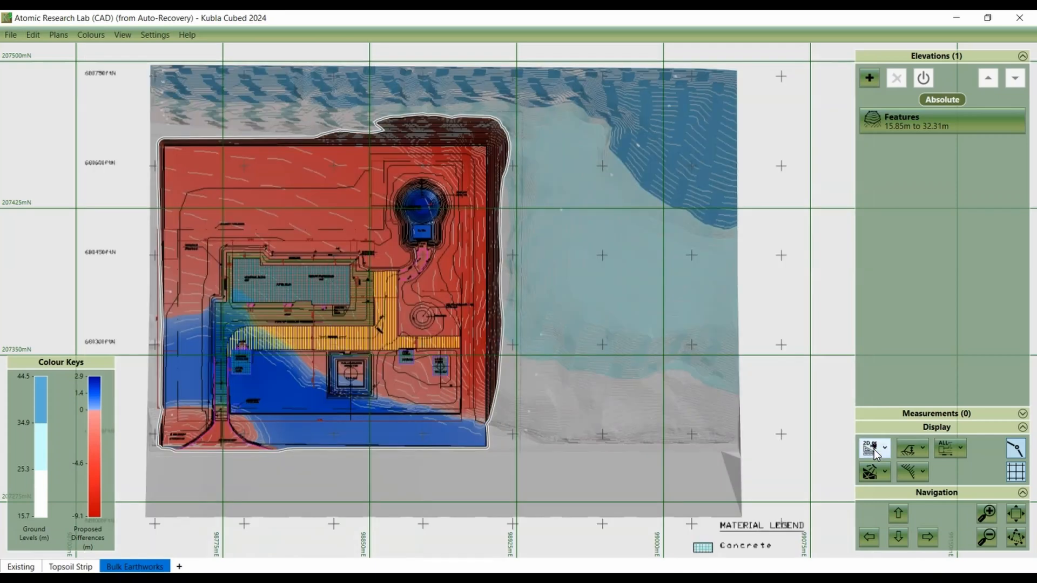
click(871, 448)
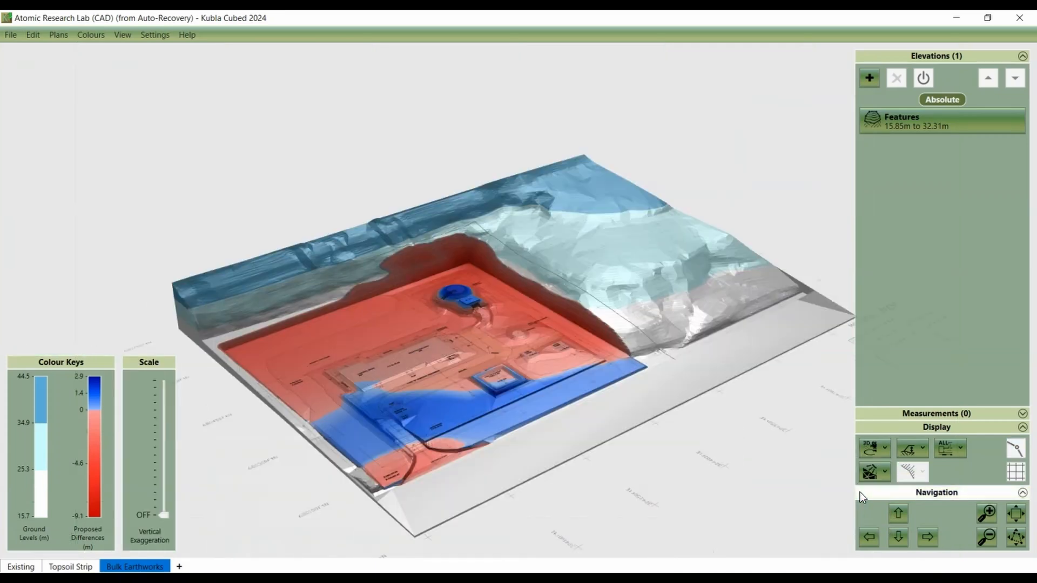
mouse_move(701, 240)
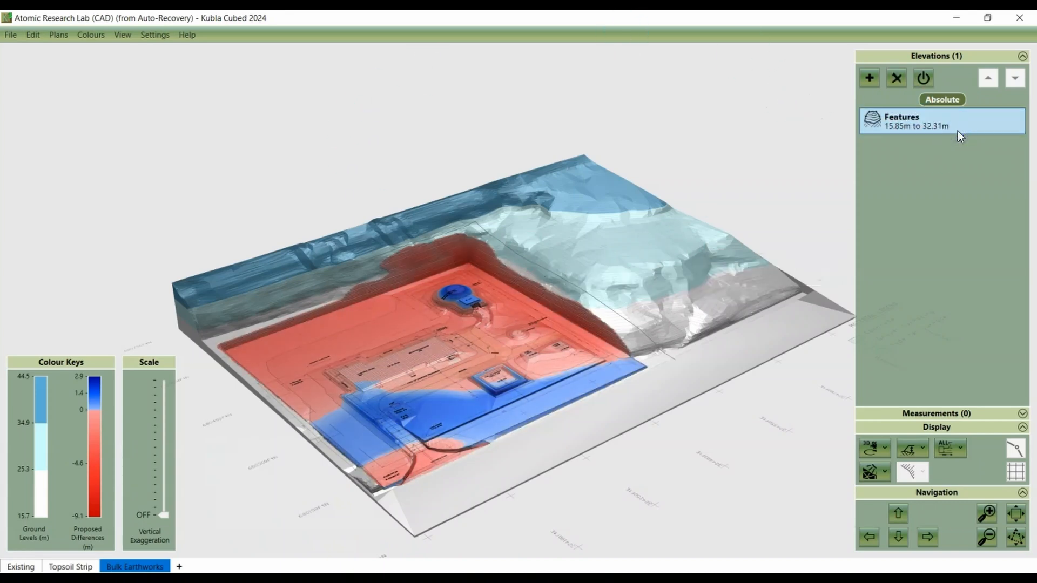
Step: Edit the Features elevation, toggle the site plan off and on, then close the editor
click(916, 121)
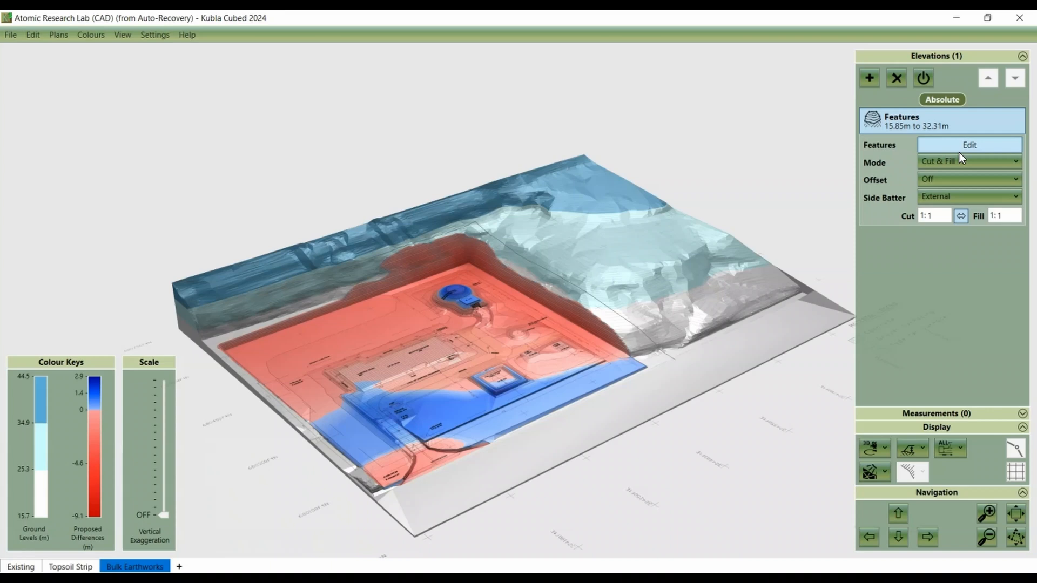
click(870, 447)
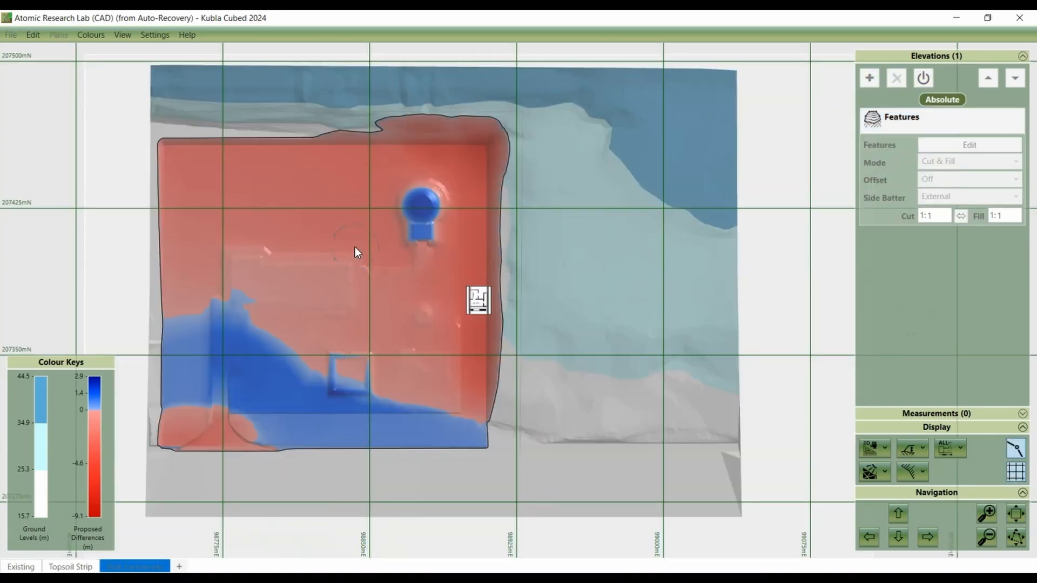
click(969, 145)
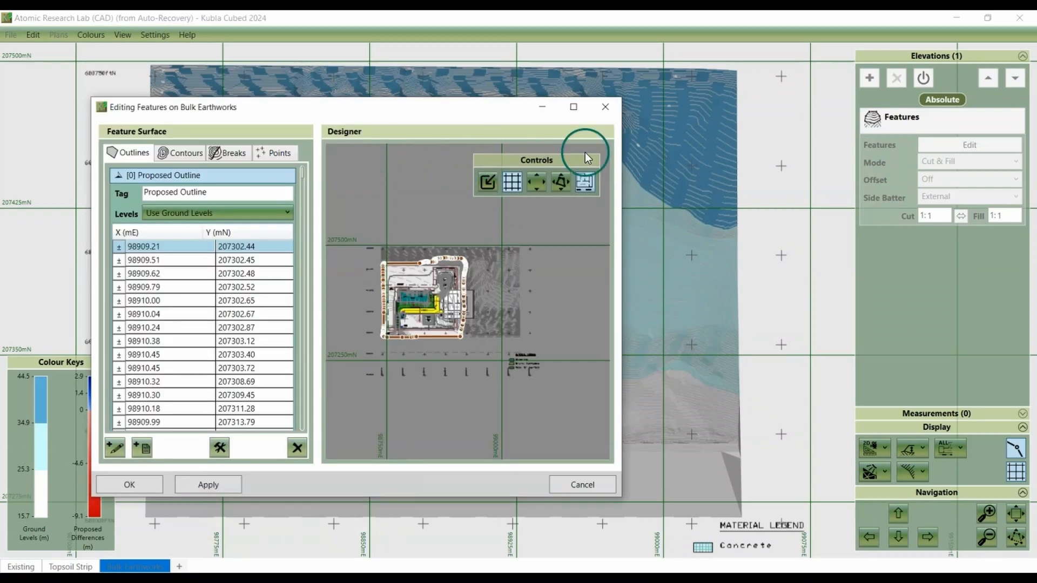
click(583, 190)
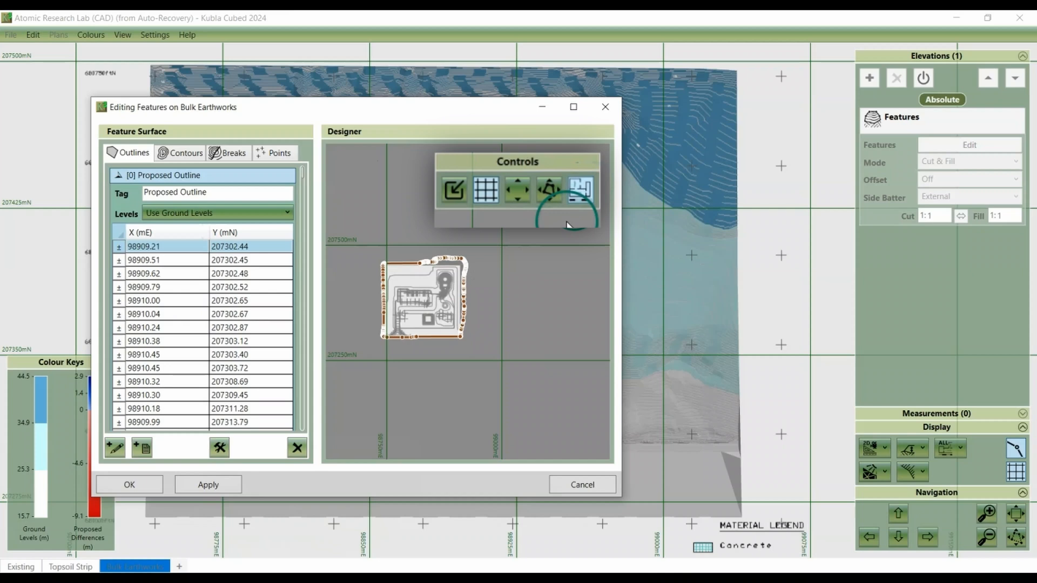
click(580, 189)
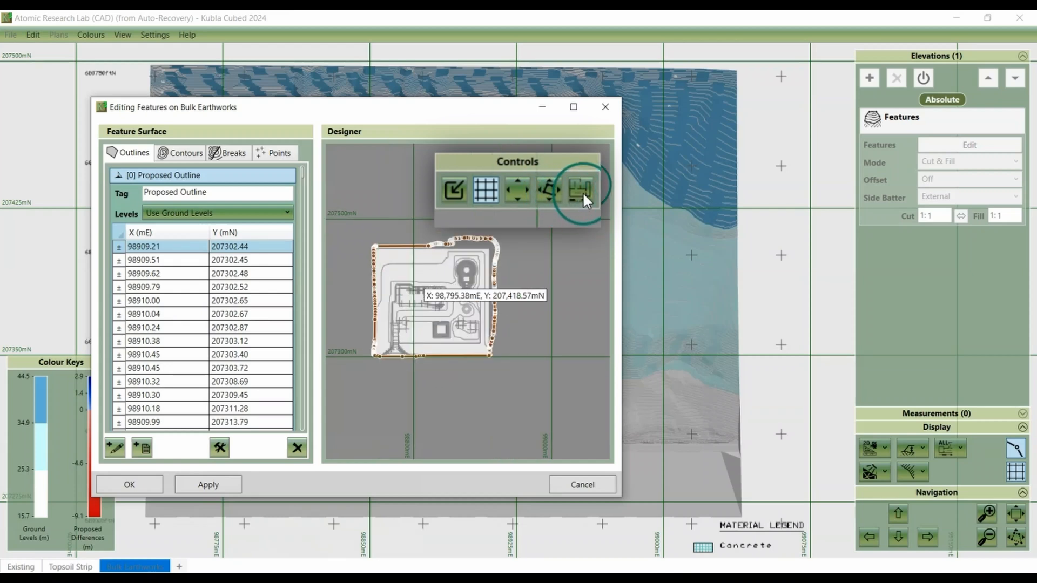
click(580, 189)
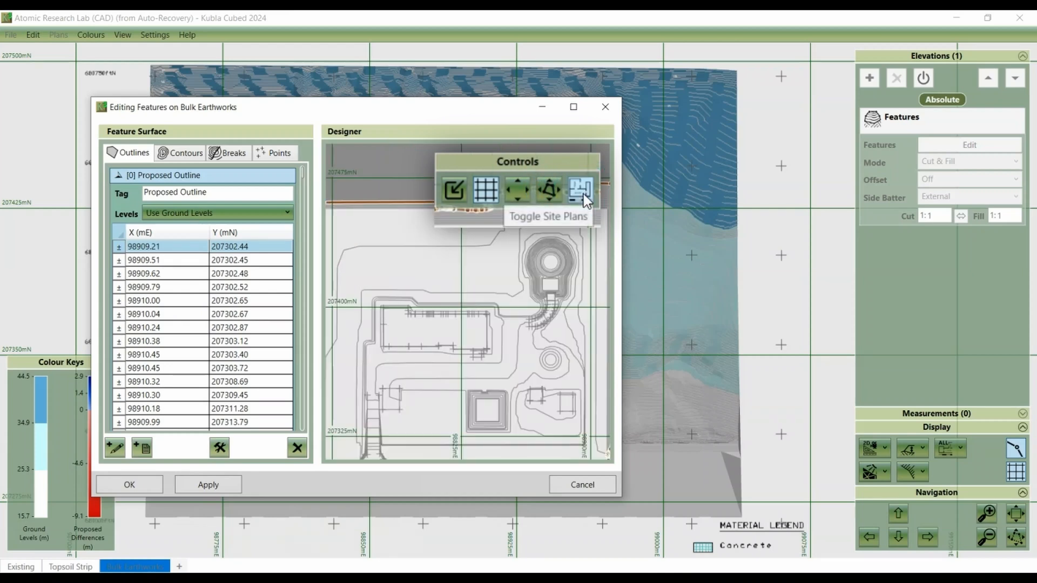
click(579, 191)
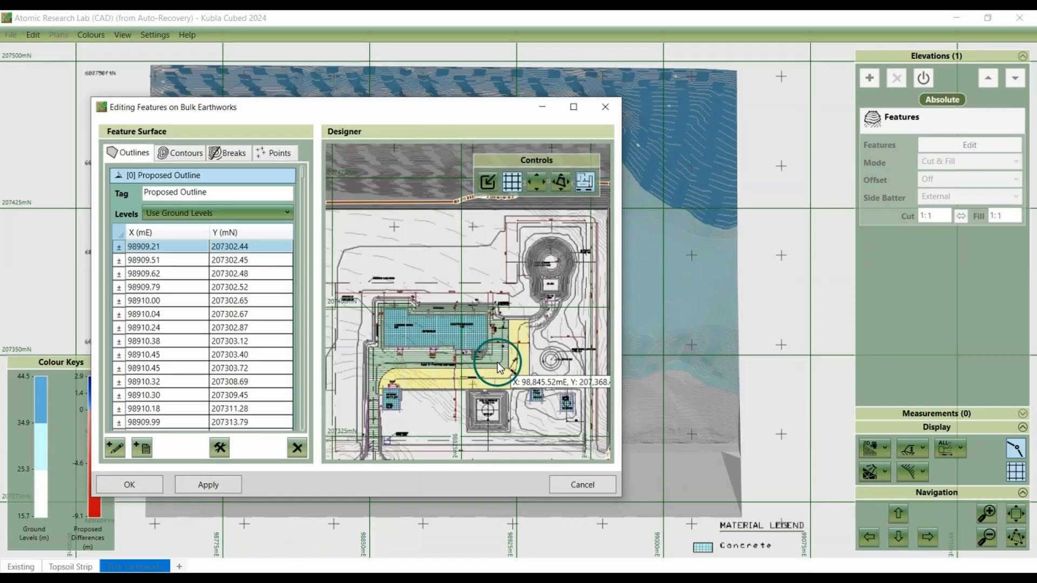
click(128, 484)
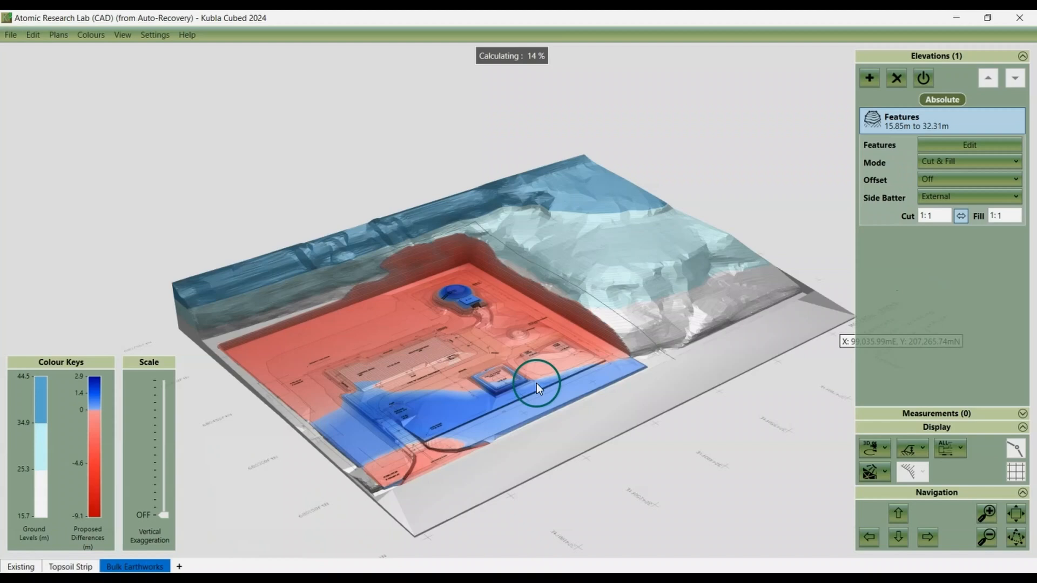
mouse_move(536, 389)
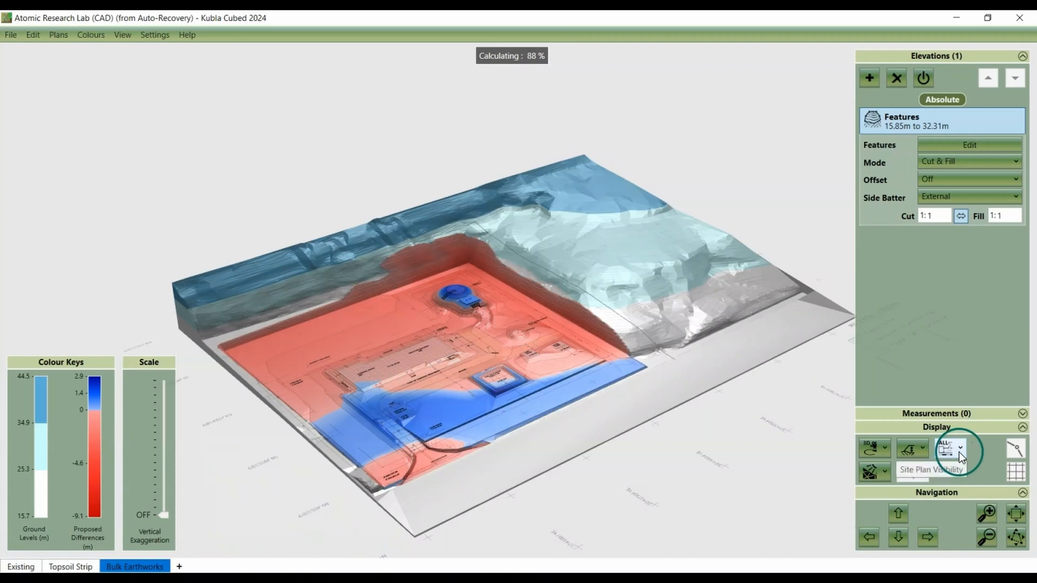
Step: Set visibility to 'Site Plans in 2D Views', switch to Design View, and deselect Features
click(960, 448)
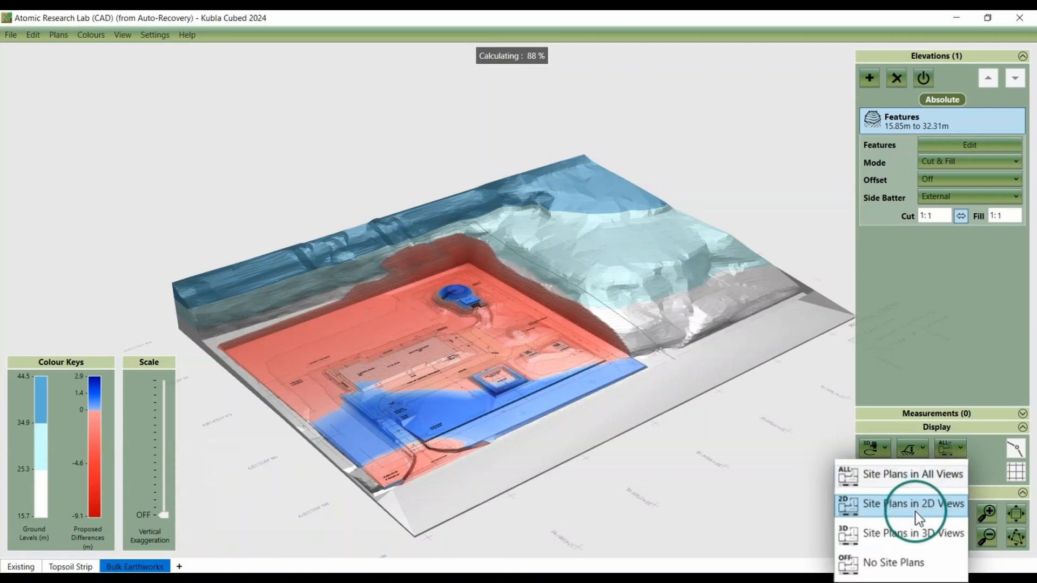
click(912, 504)
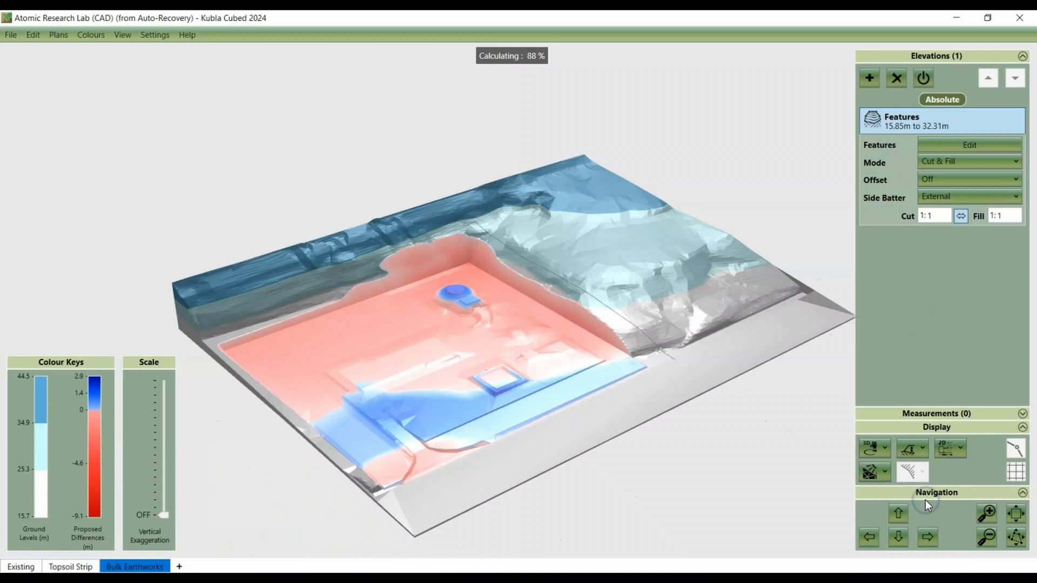
click(870, 447)
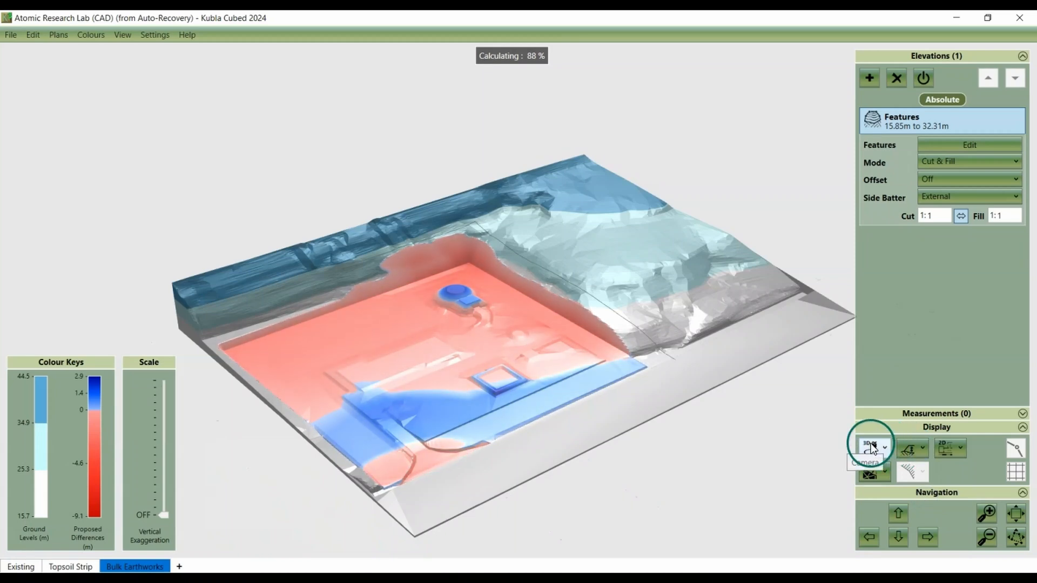
click(869, 448)
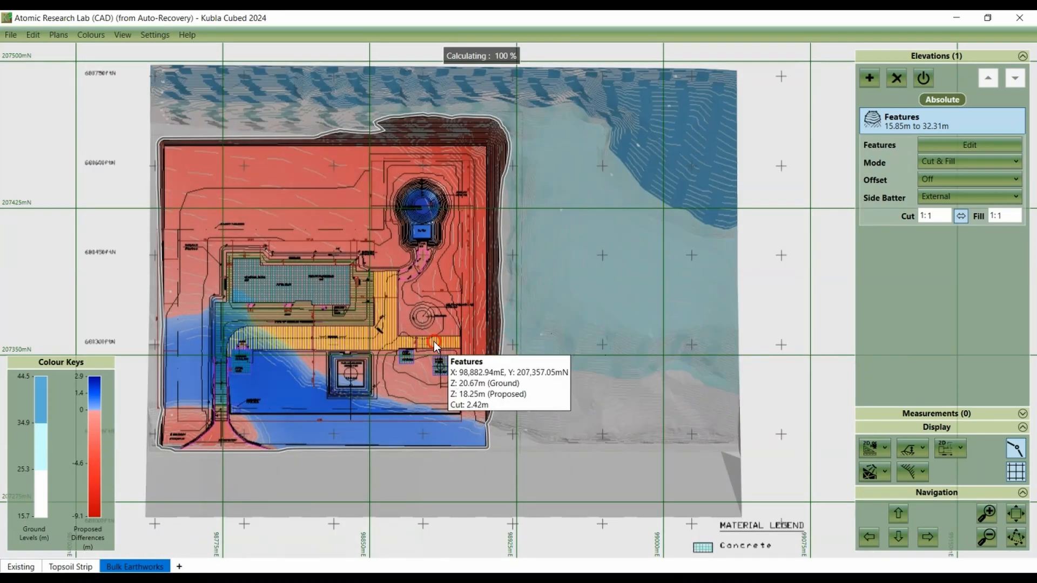
click(937, 120)
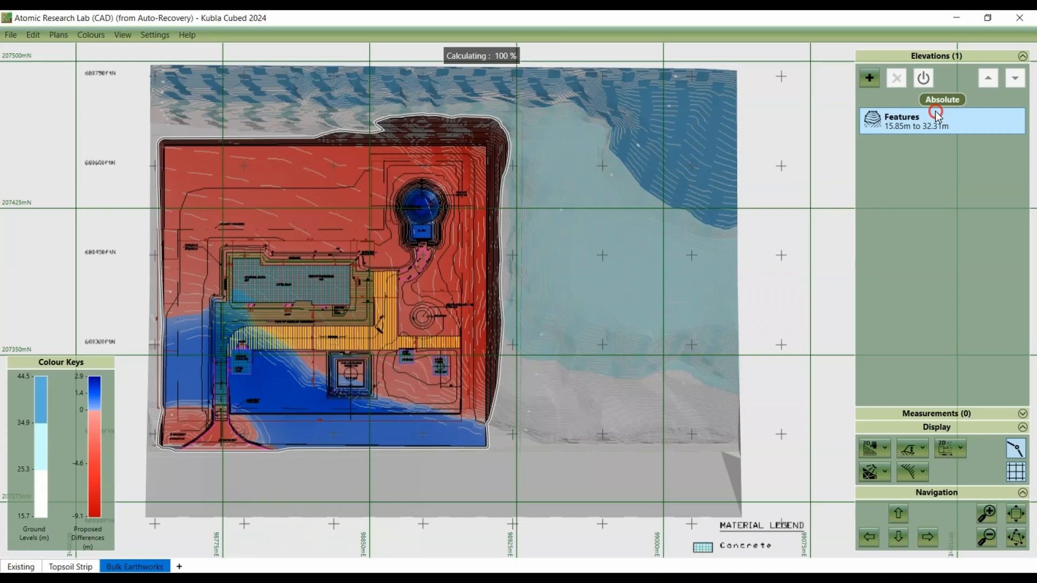
click(951, 448)
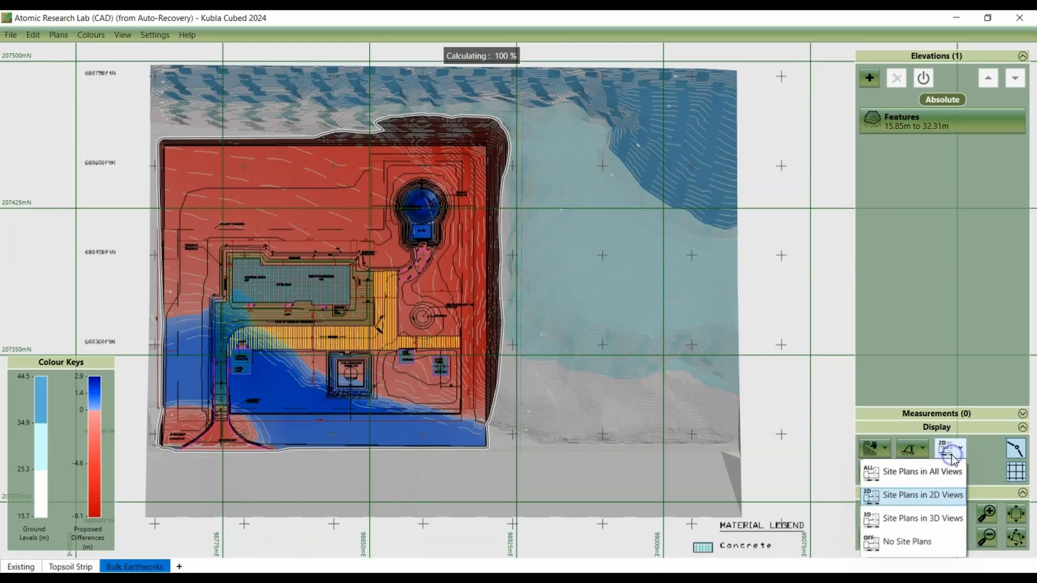
mouse_move(913, 534)
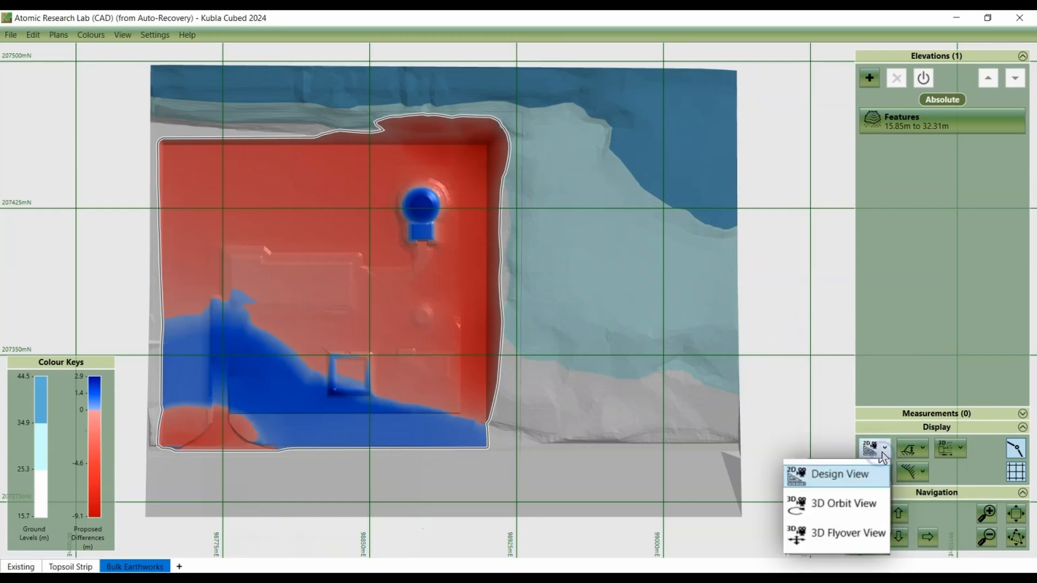
mouse_move(761, 390)
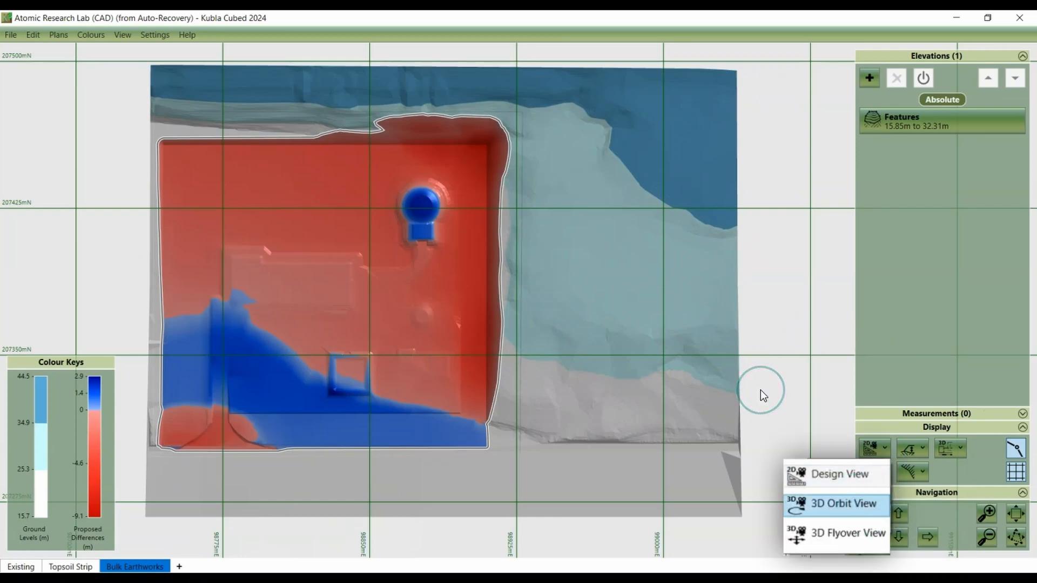
Step: Return the camera to 3D Orbit View with site plans showing in 3D
click(845, 504)
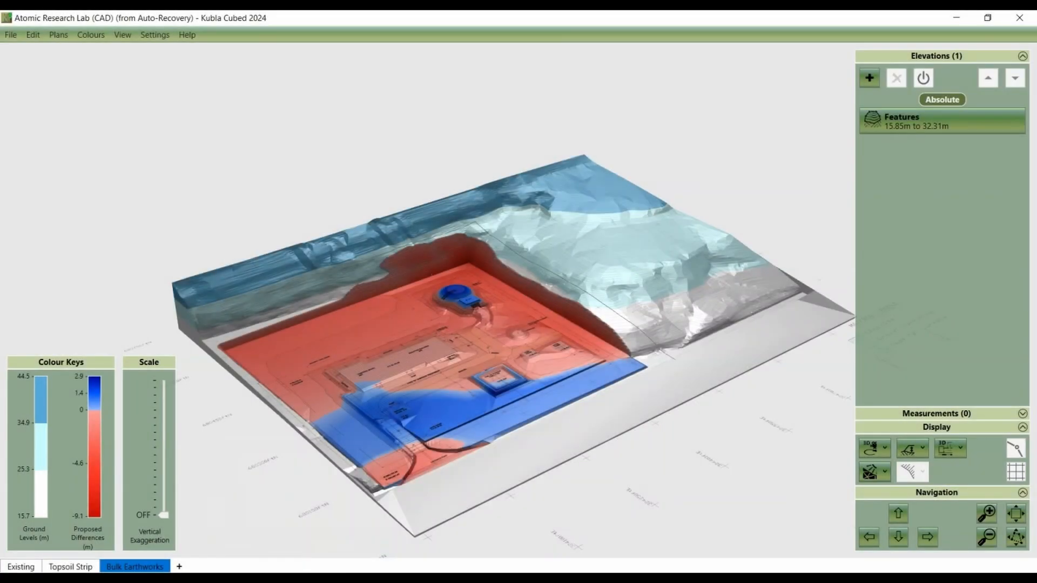
mouse_move(692, 428)
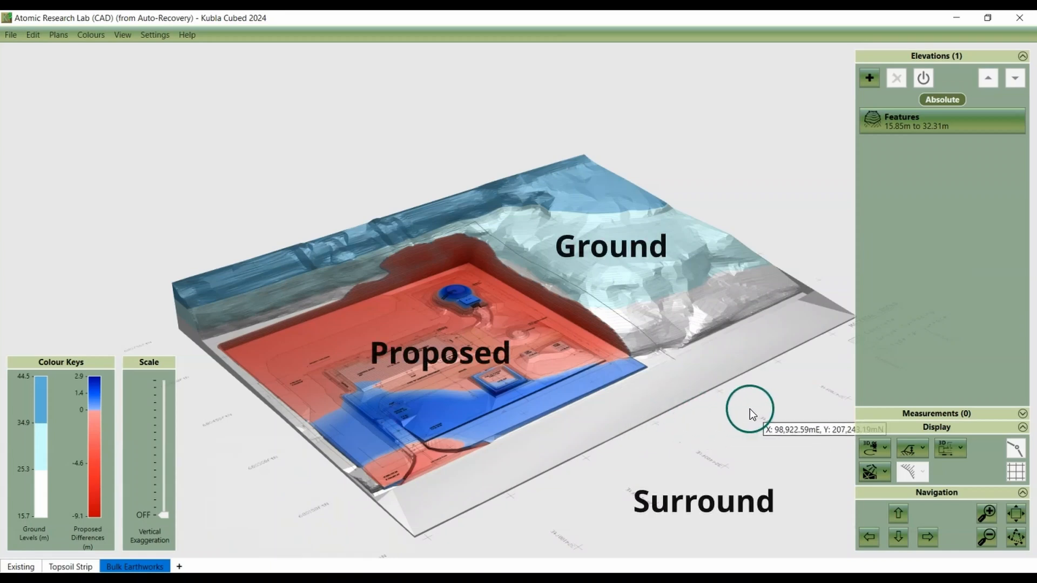
mouse_move(431, 291)
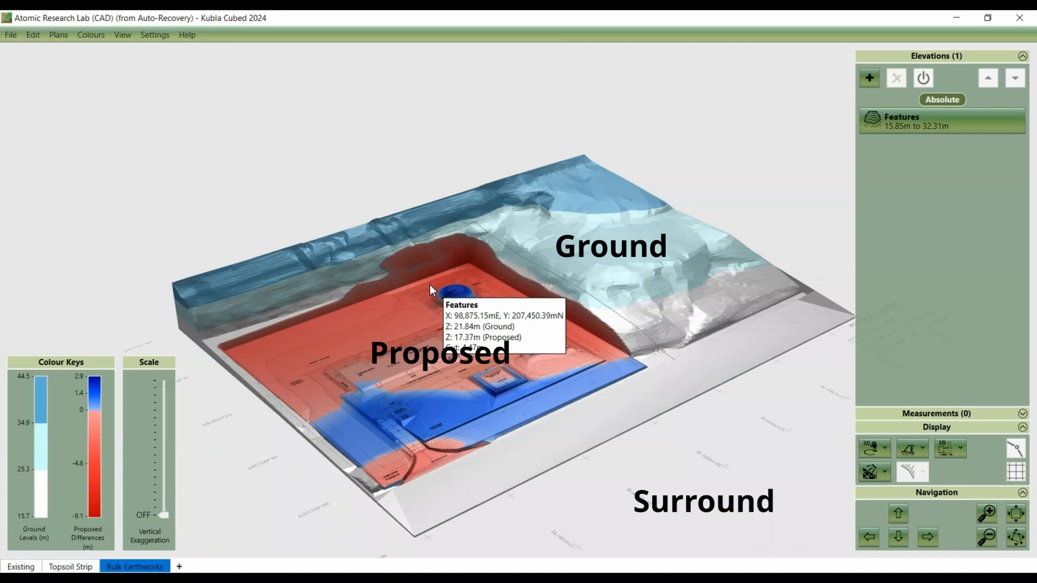
mouse_move(459, 338)
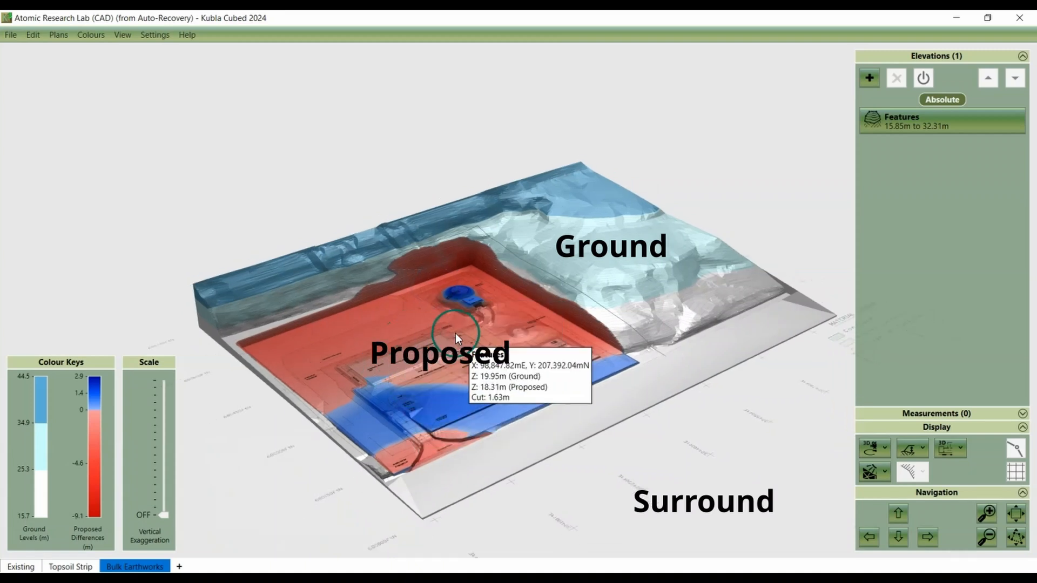
mouse_move(562, 435)
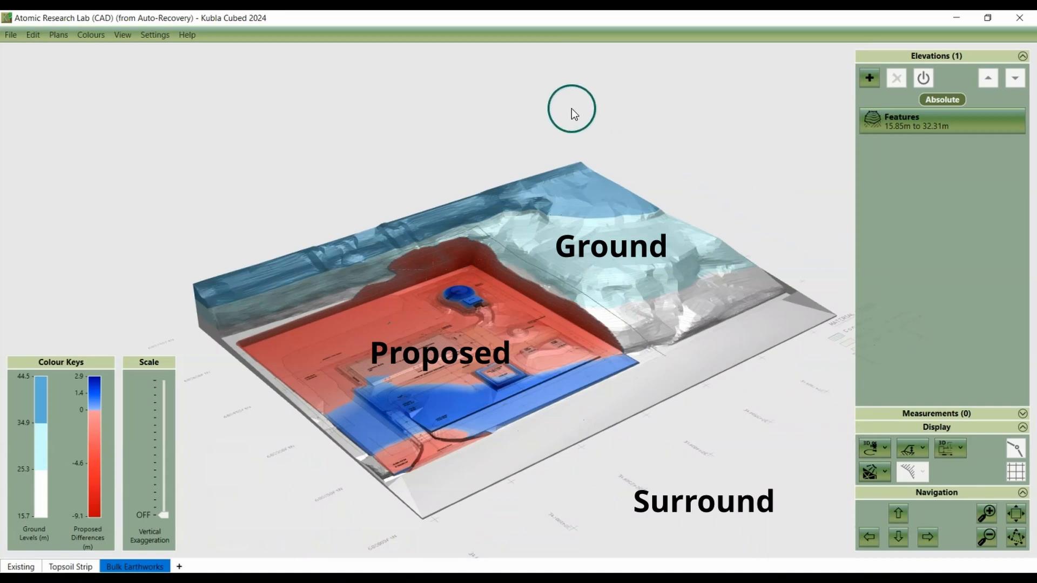
mouse_move(237, 425)
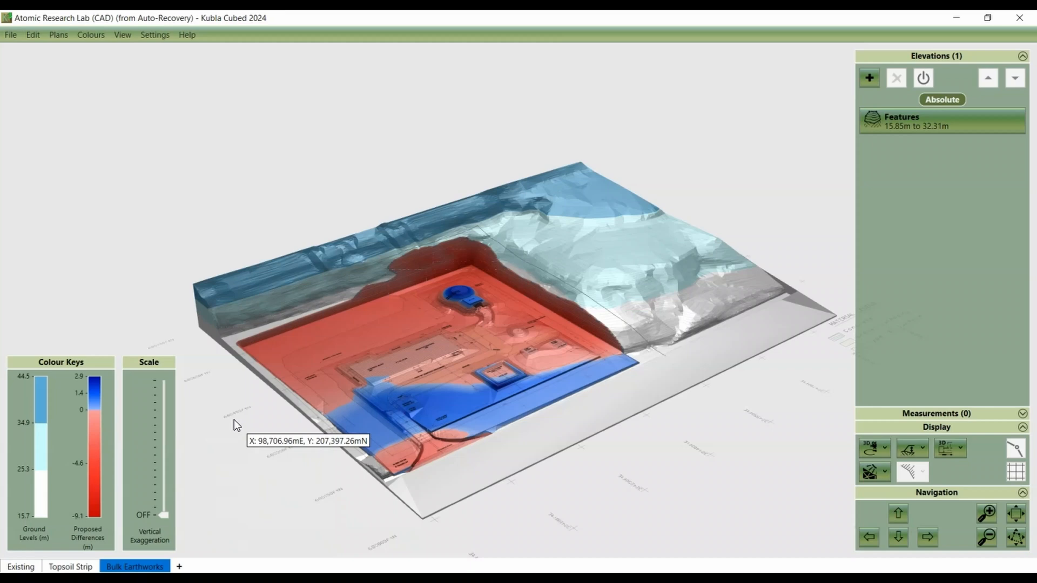
mouse_move(58, 35)
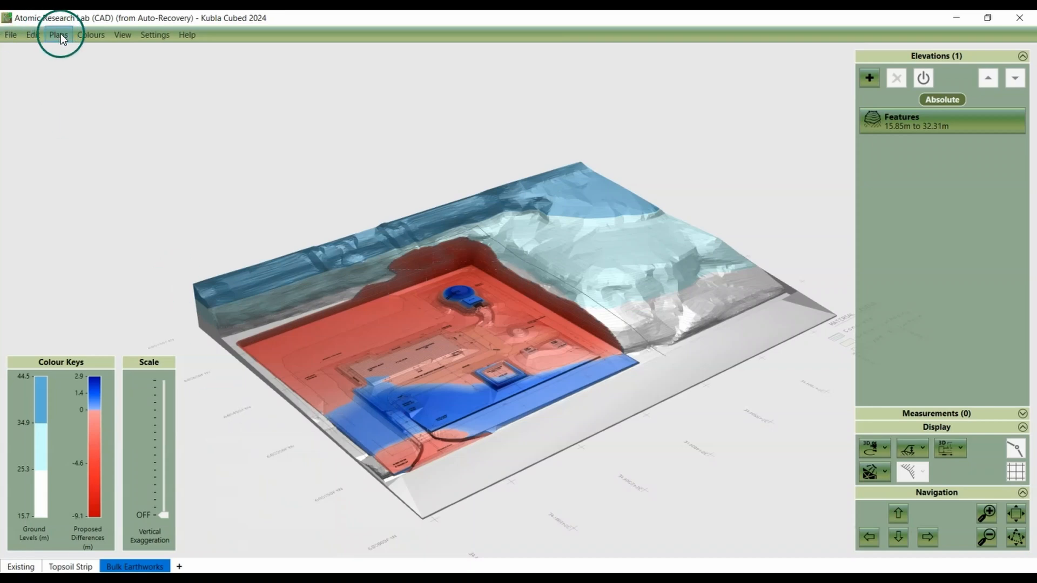
Step: Move Atomic Research_(feet) down below Satellite Image in the Plans list
click(59, 35)
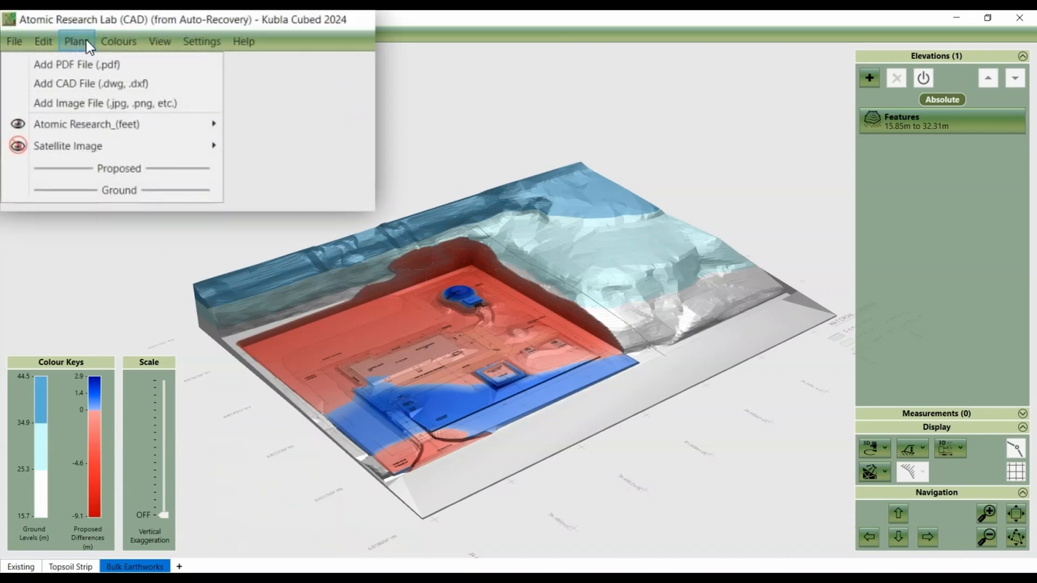
mouse_move(87, 124)
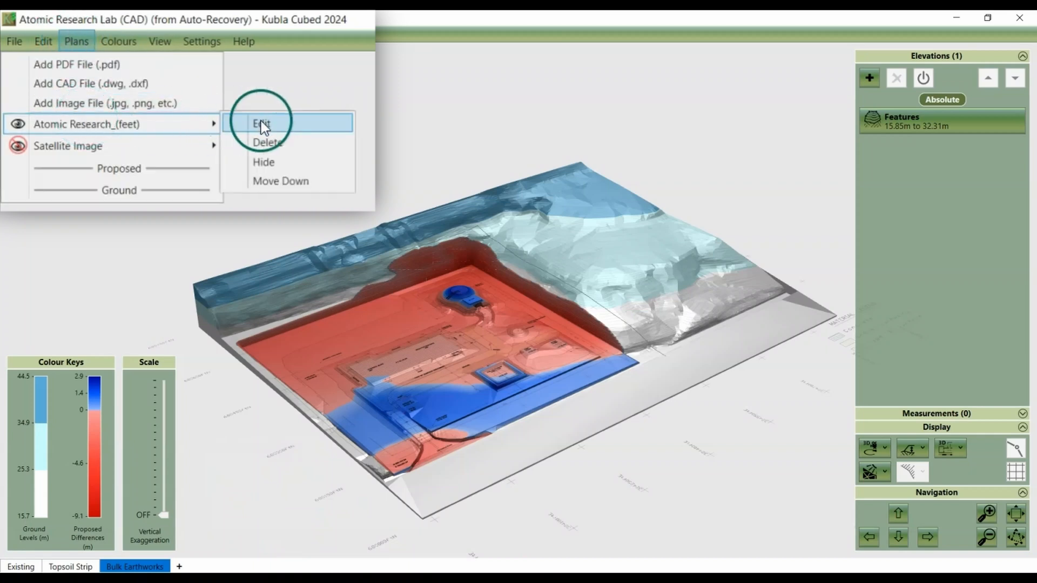
mouse_move(280, 180)
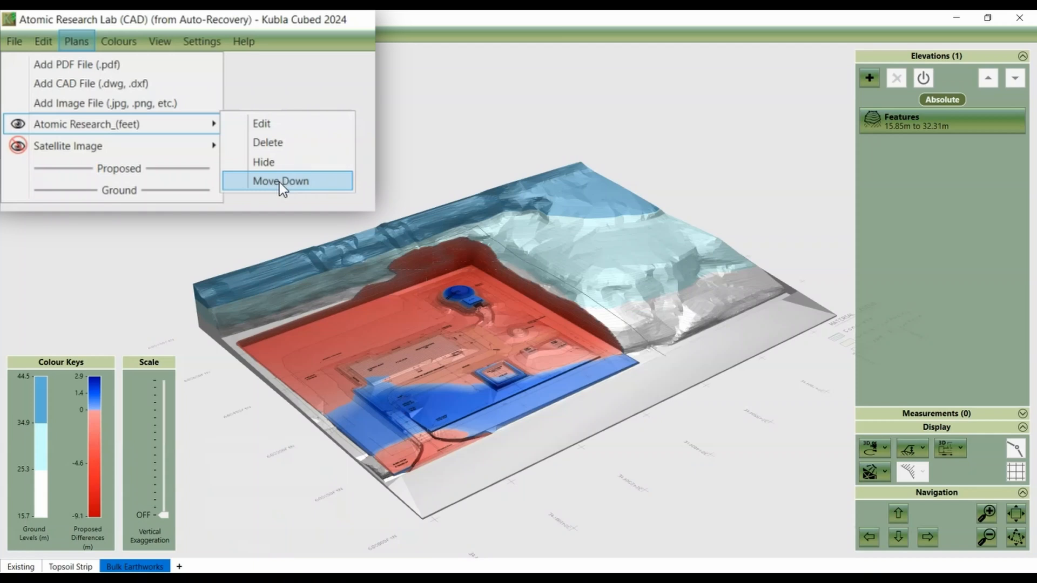
click(279, 180)
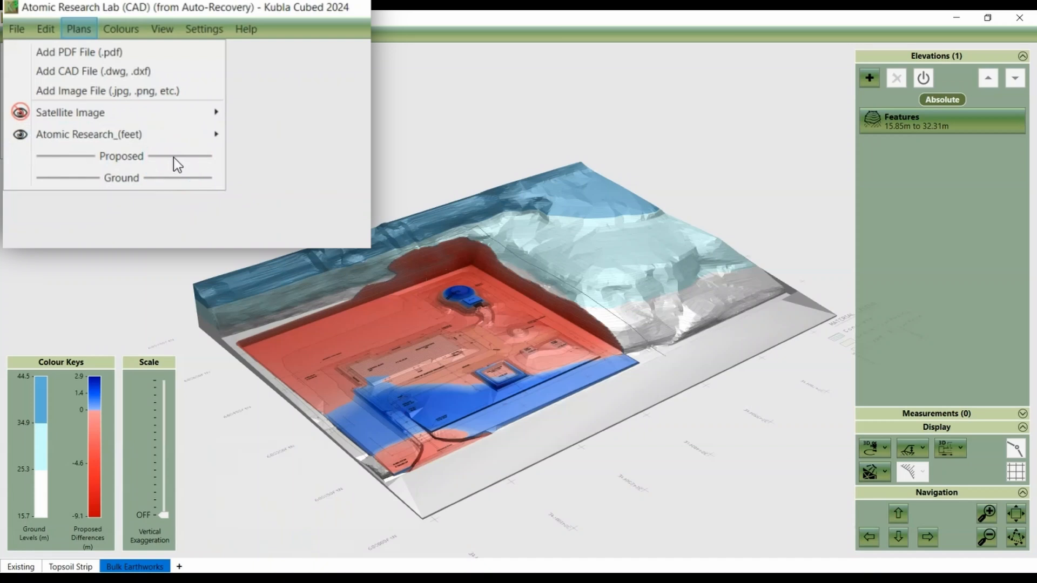
mouse_move(174, 149)
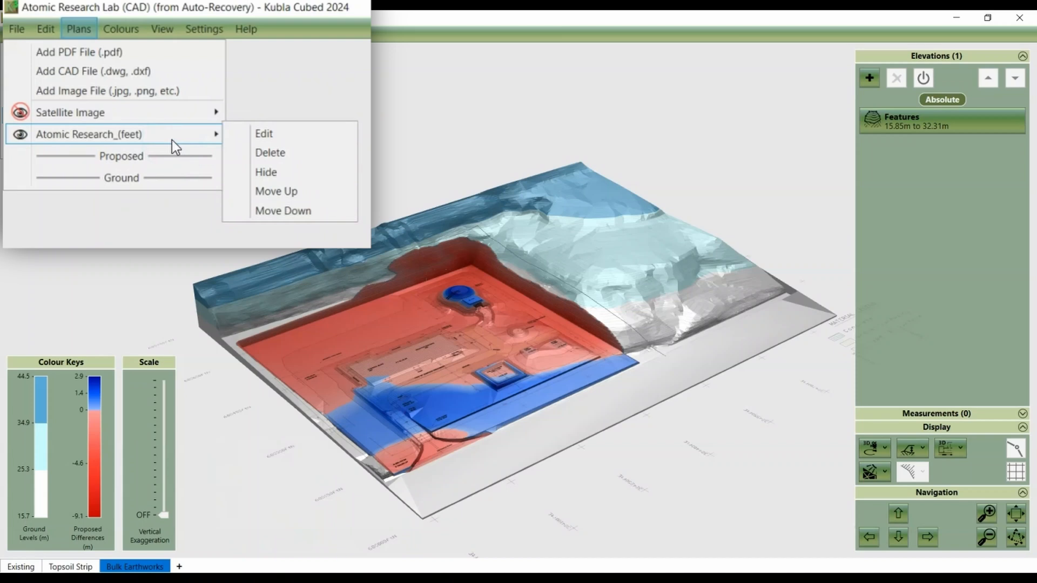
mouse_move(283, 210)
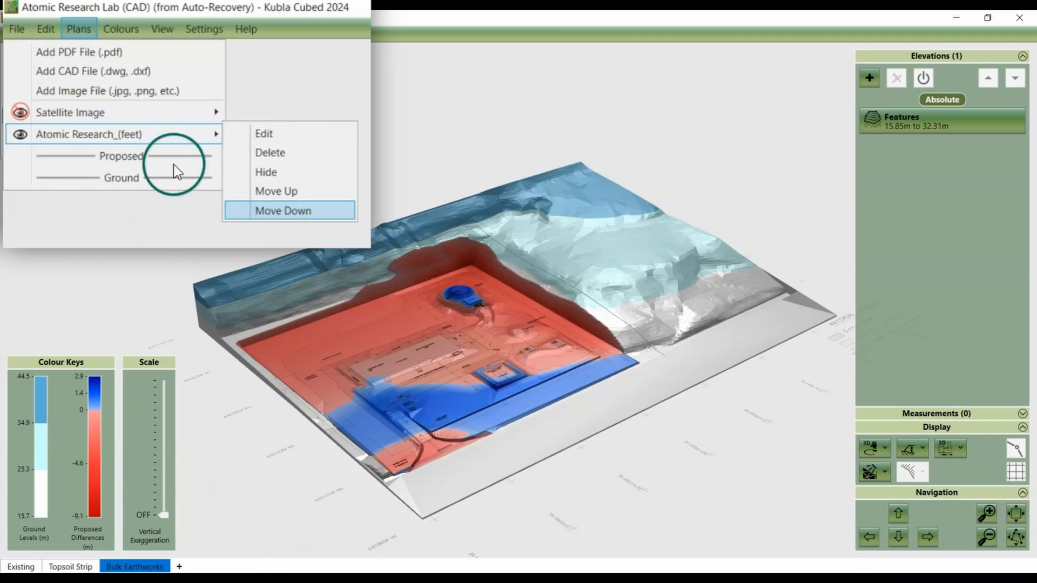
Step: Move Atomic Research_(feet) down again, beneath the Proposed divider
click(282, 210)
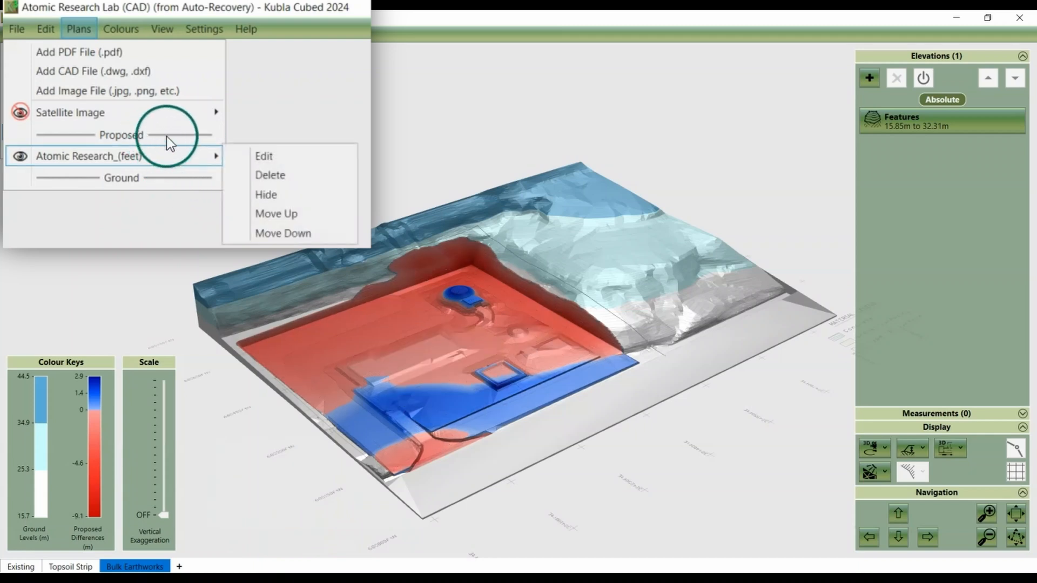
mouse_move(176, 180)
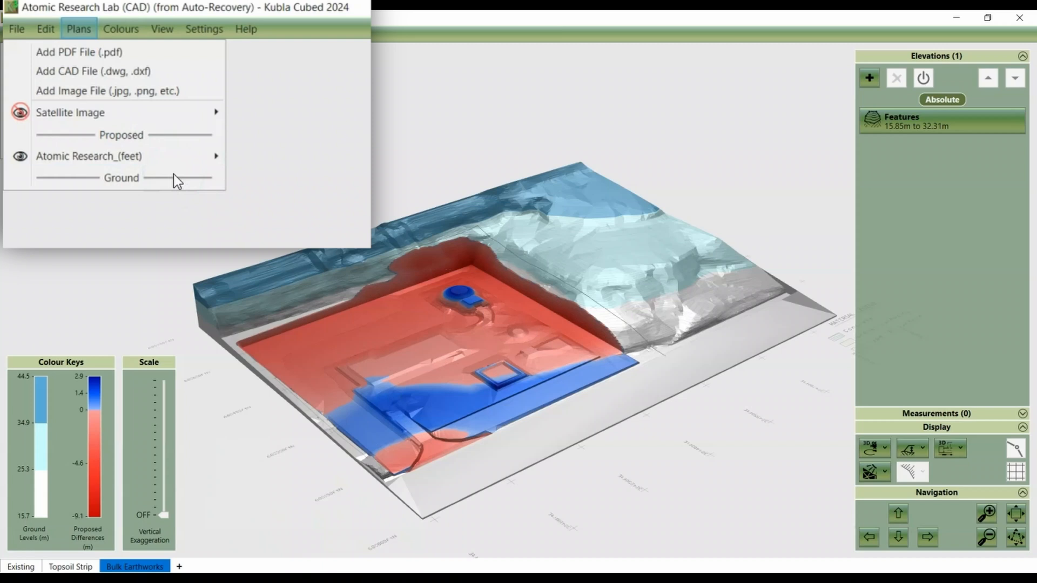
mouse_move(171, 179)
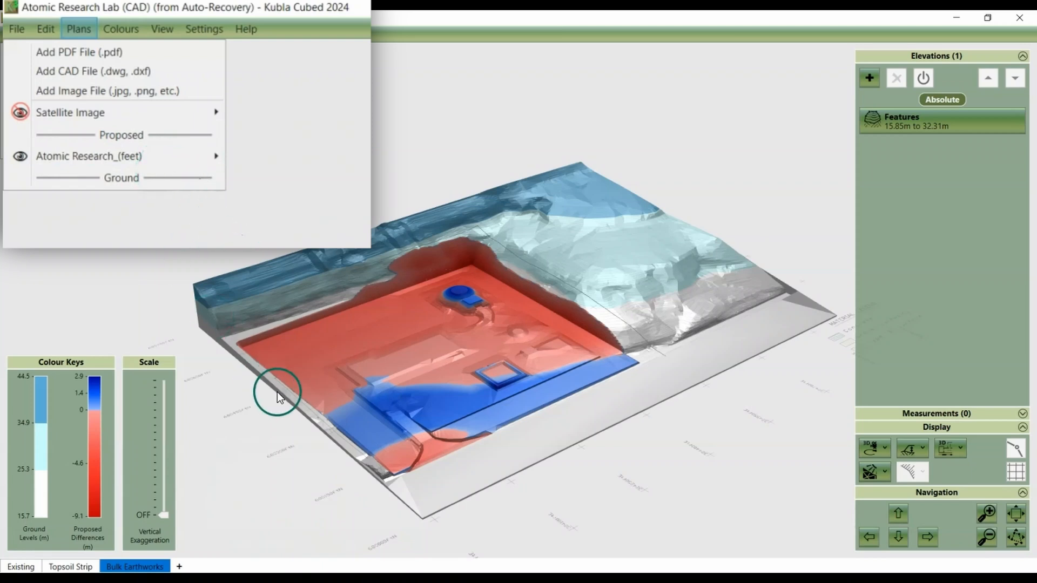
mouse_move(428, 359)
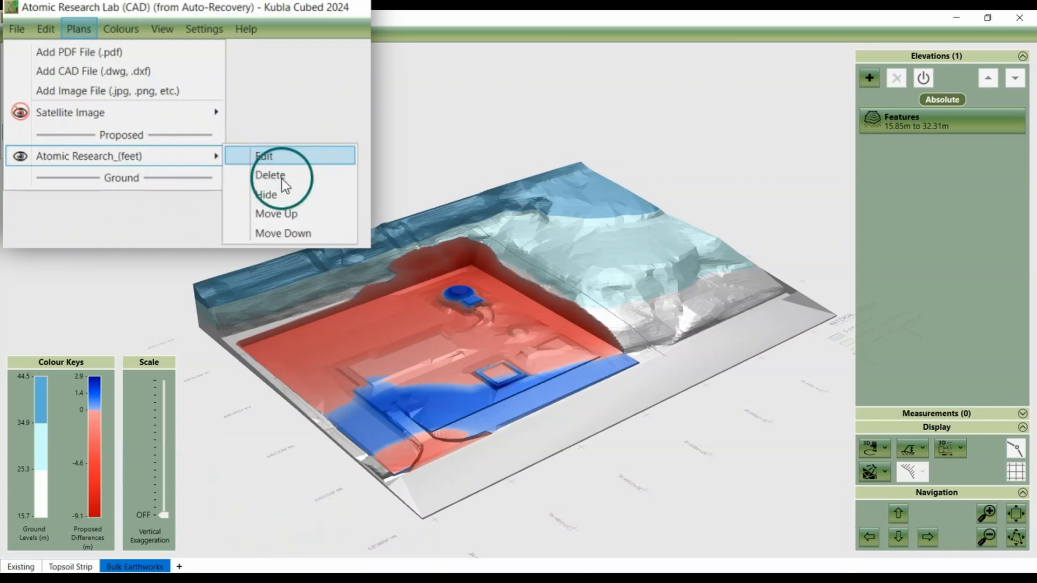
mouse_move(301, 238)
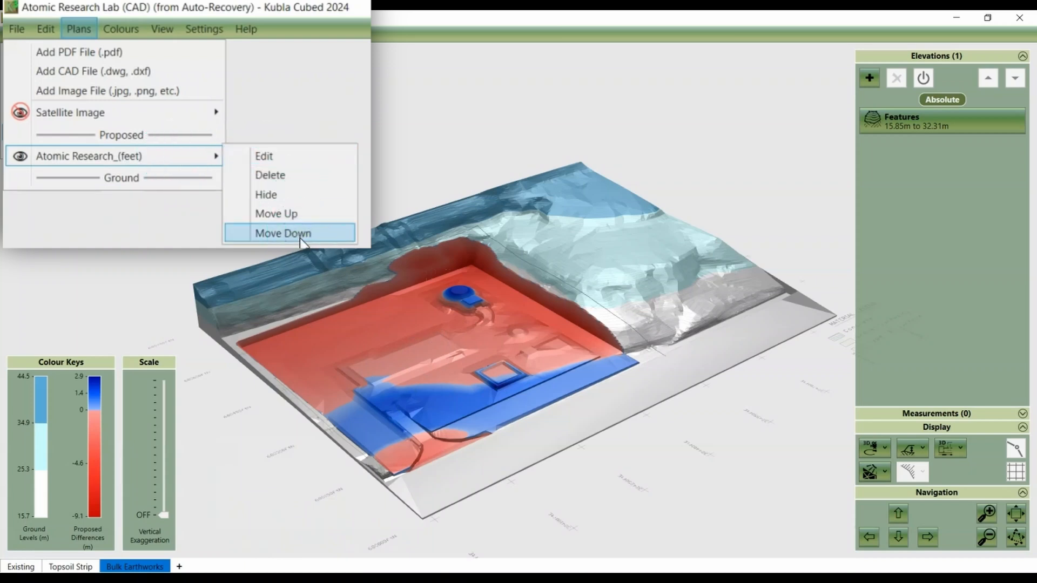
click(283, 233)
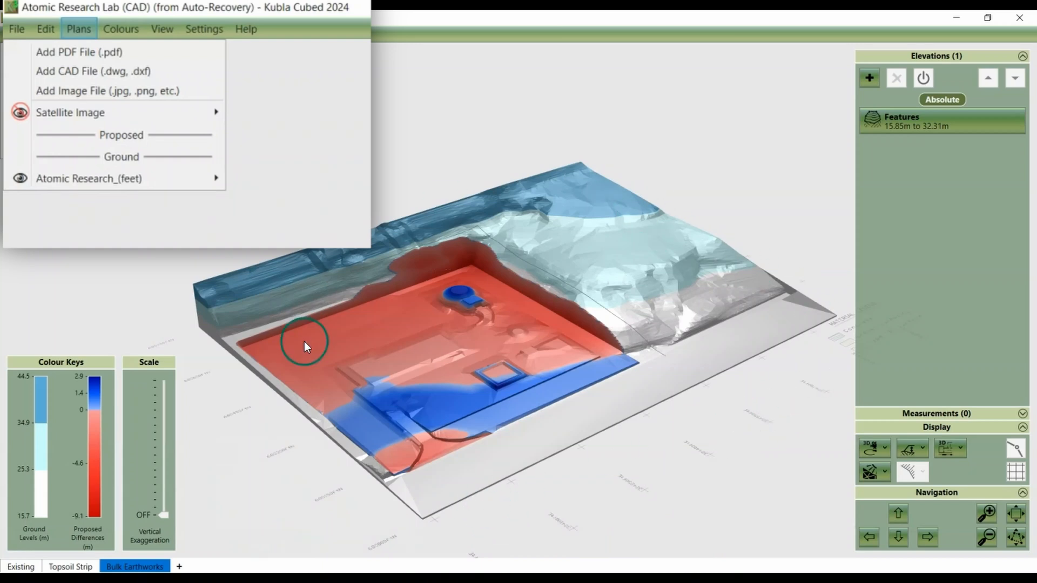
mouse_move(665, 291)
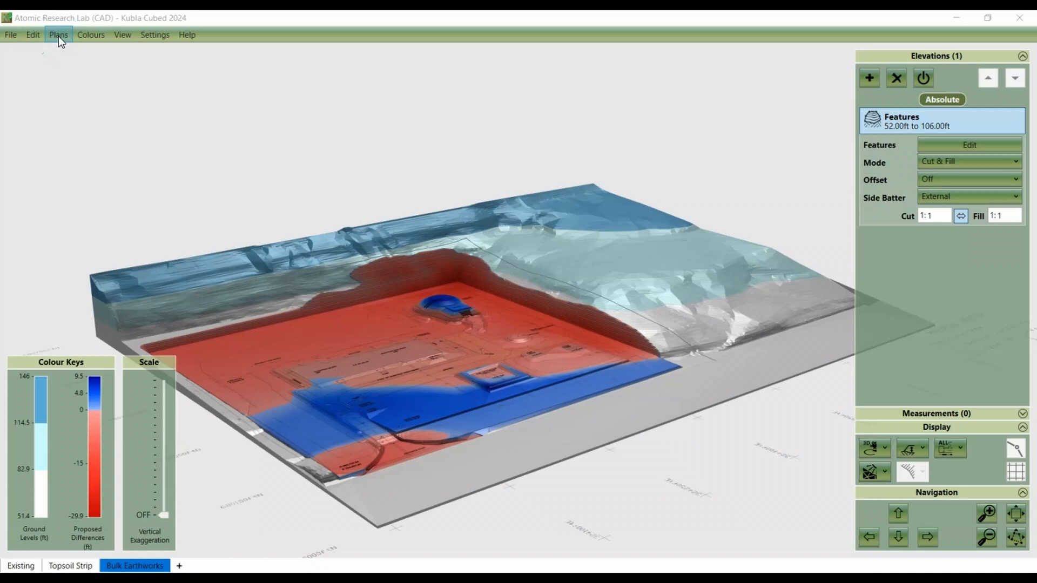
Step: Untick Hide for Satellite Image in the Plans menu so imagery drapes the model
click(59, 35)
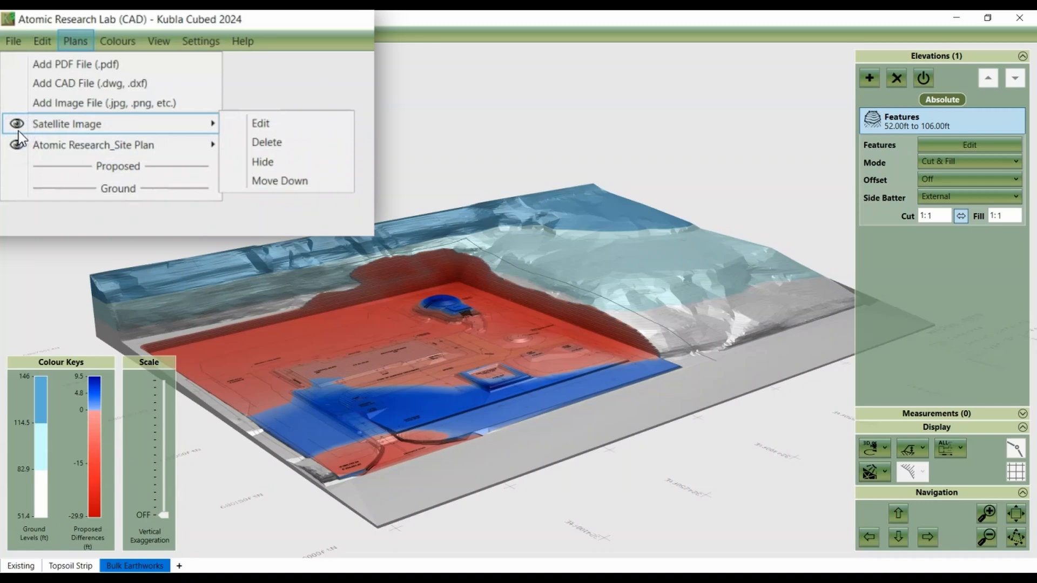
click(262, 161)
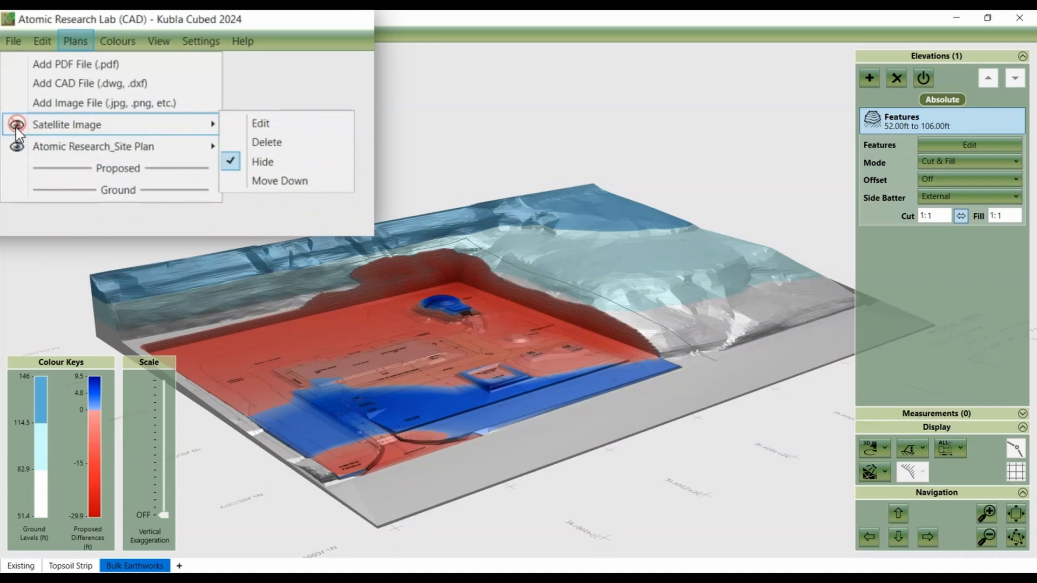
click(262, 162)
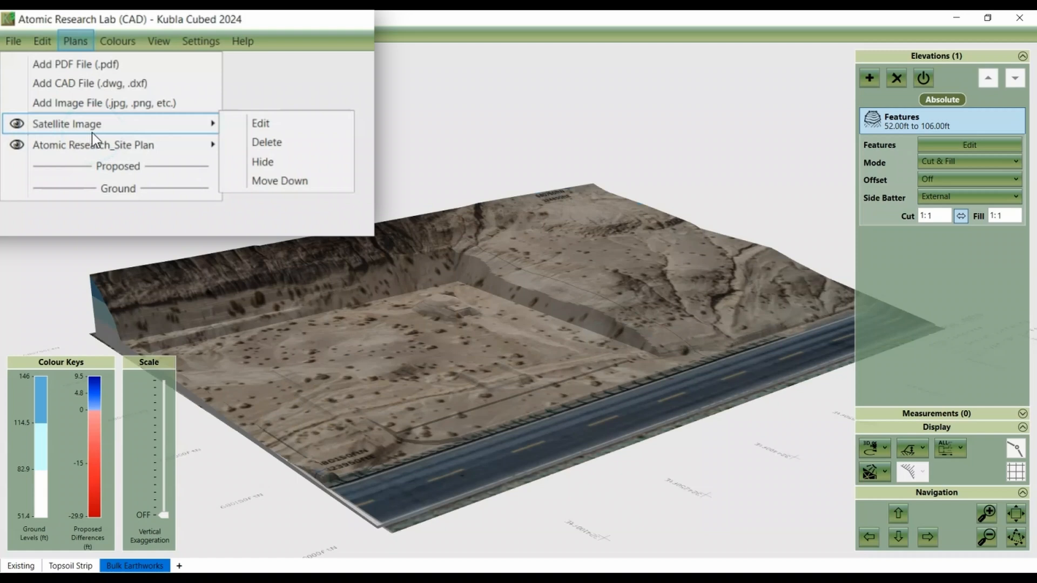
mouse_move(171, 243)
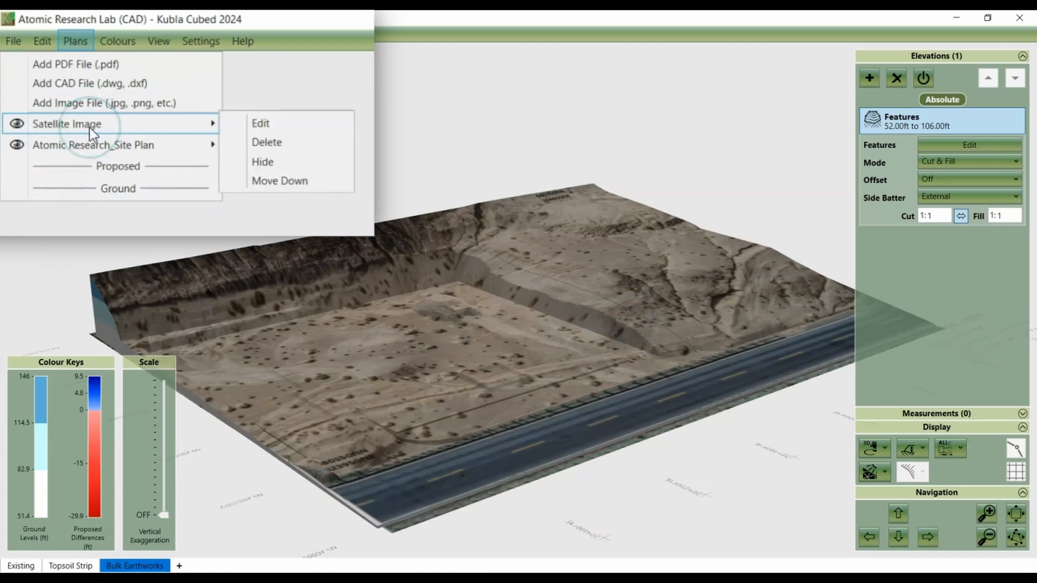
mouse_move(92, 144)
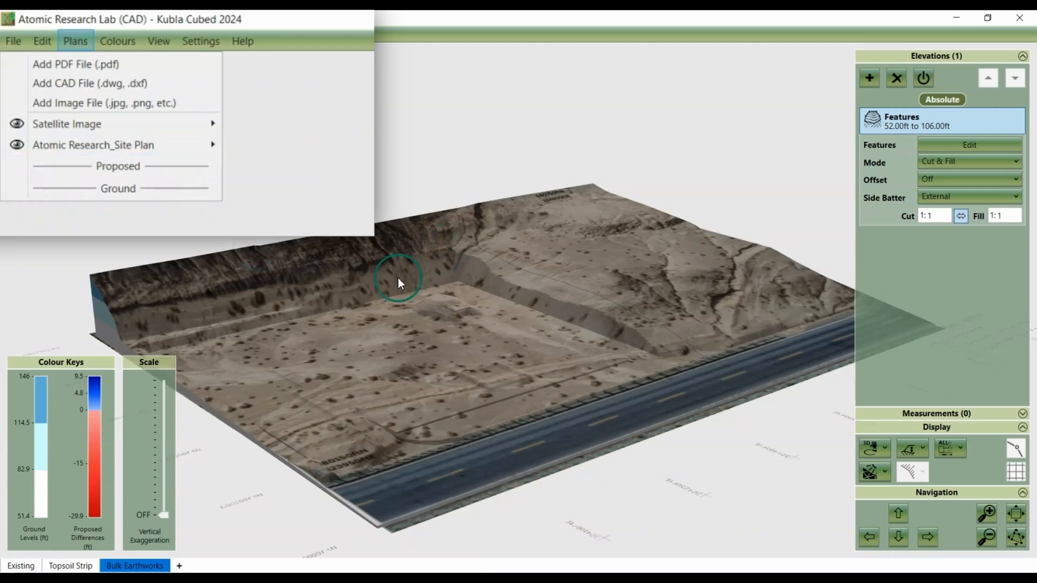
mouse_move(436, 344)
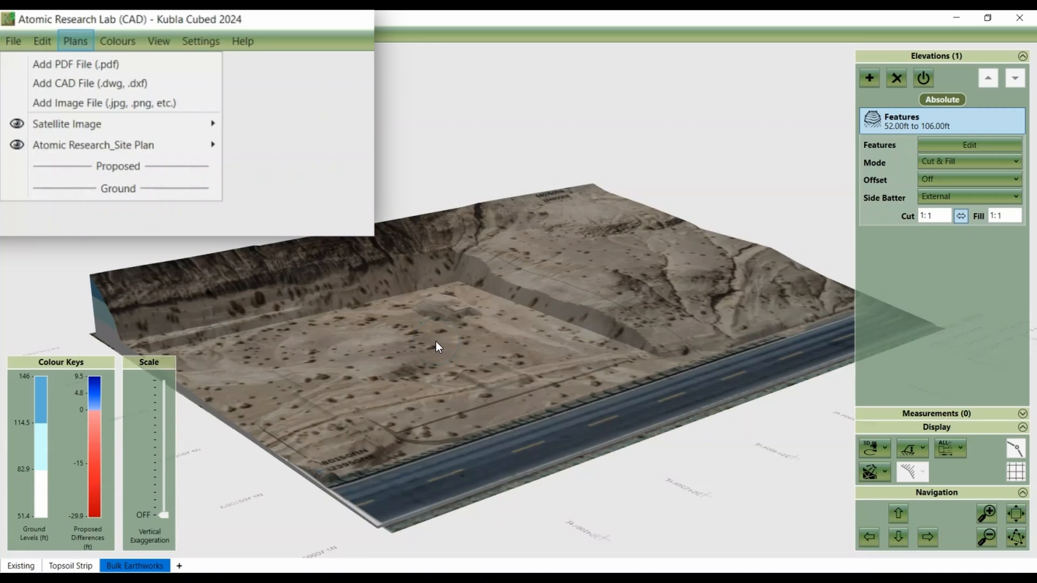
mouse_move(501, 329)
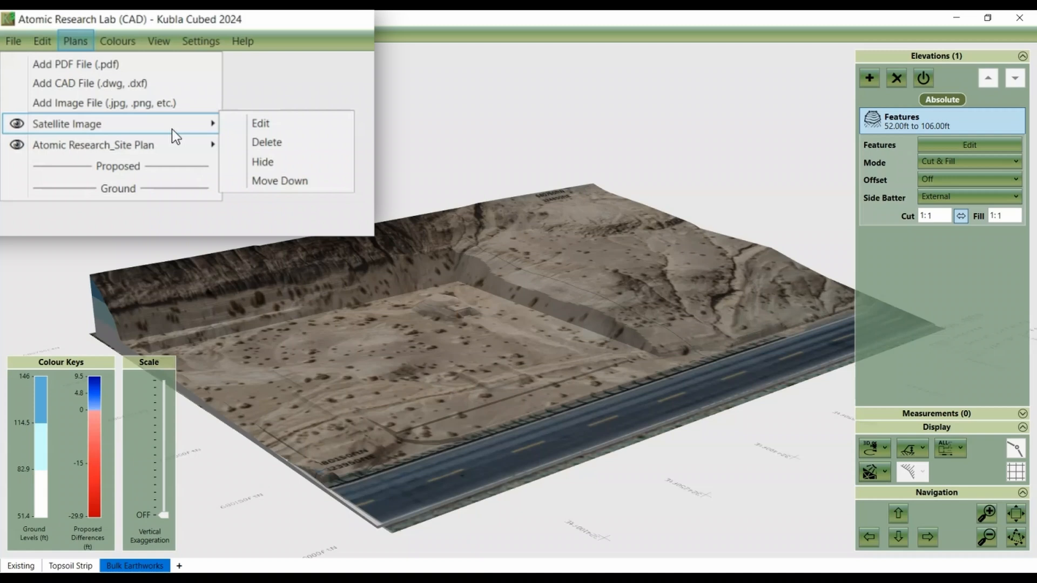
mouse_move(268, 186)
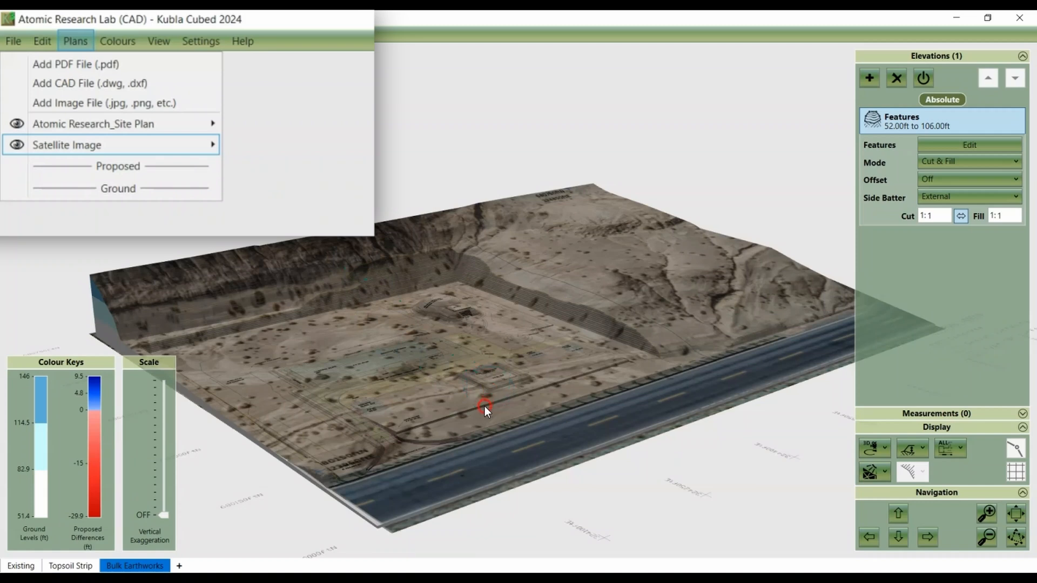
mouse_move(577, 285)
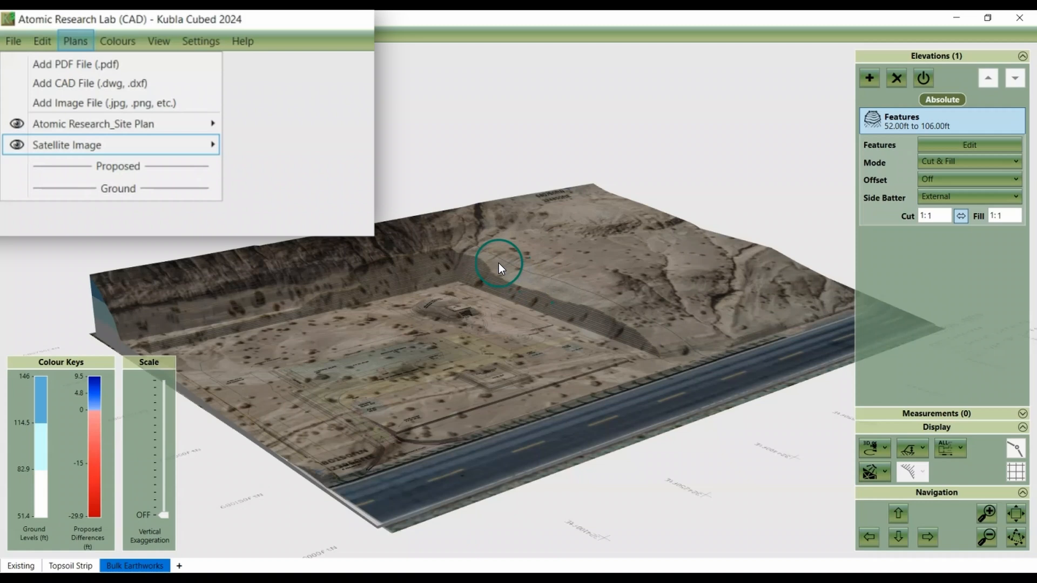
mouse_move(437, 341)
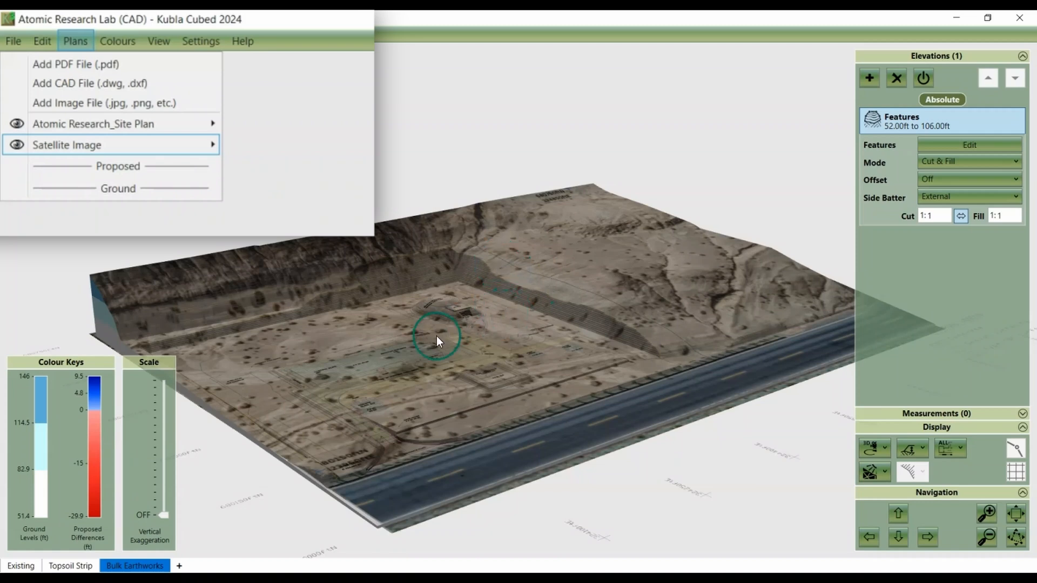
mouse_move(496, 460)
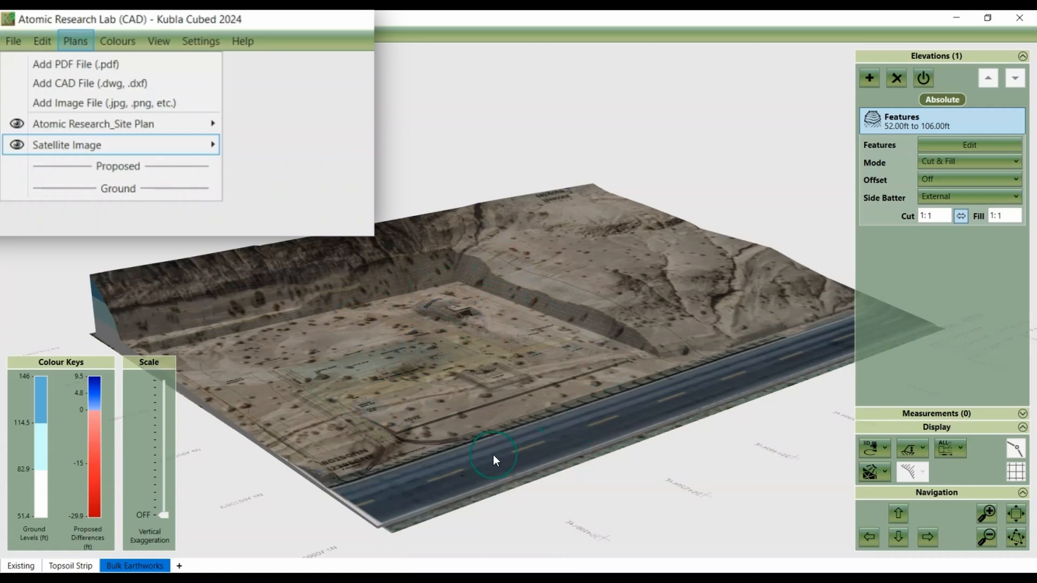
mouse_move(350, 266)
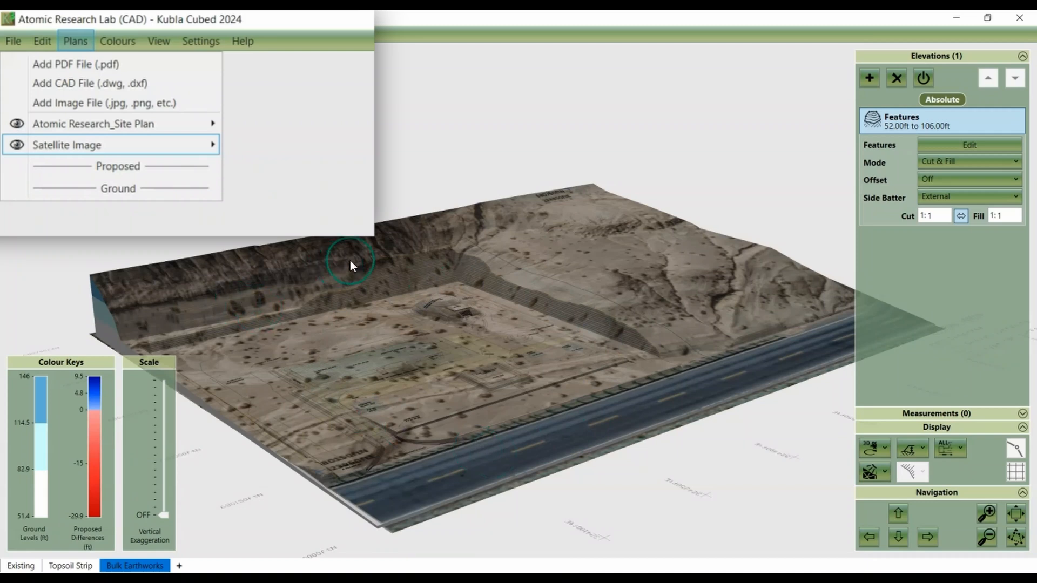
mouse_move(695, 217)
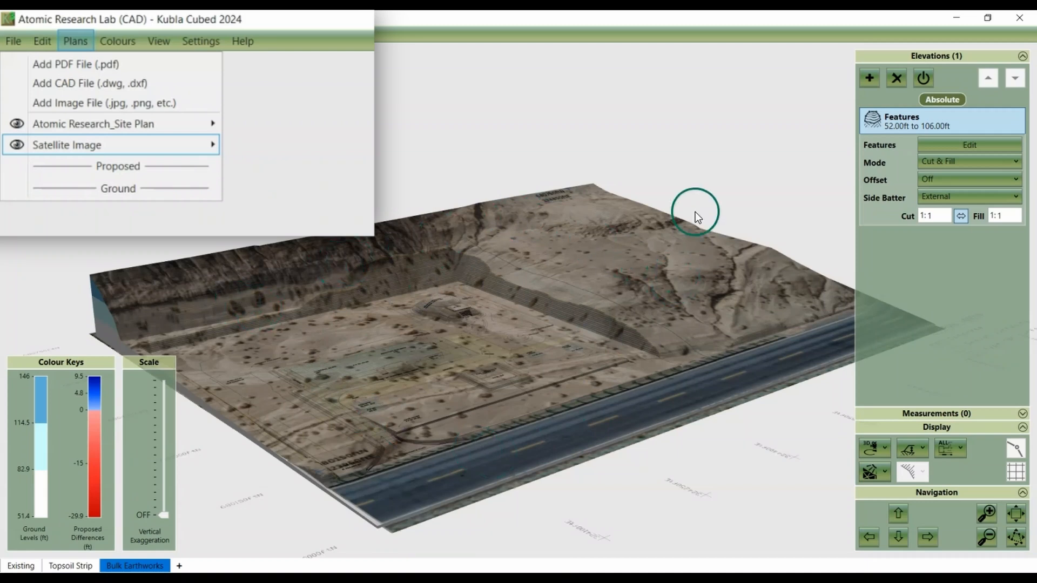
mouse_move(840, 289)
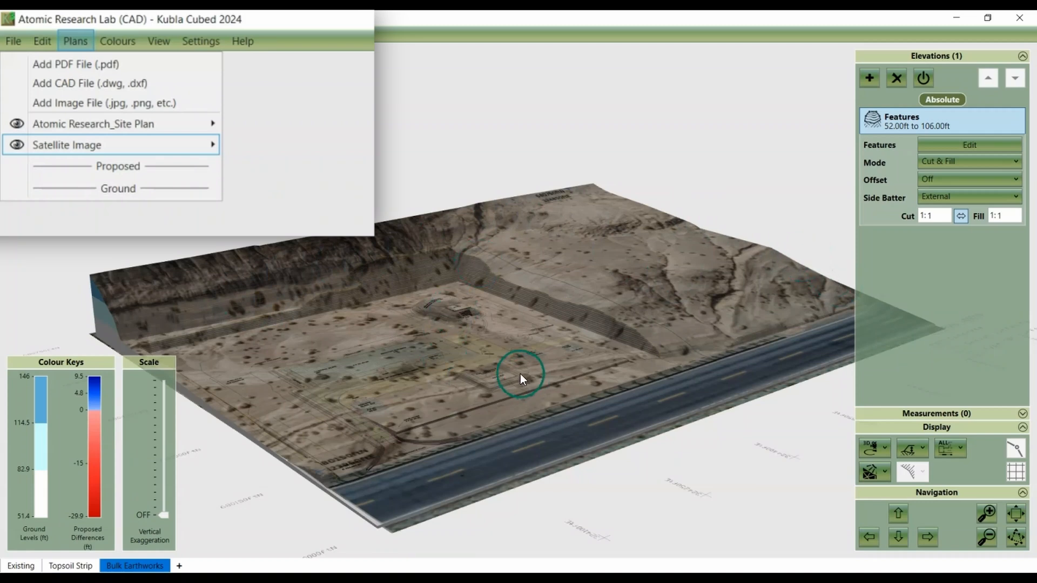
Step: Move Satellite Image down between the Proposed and Ground dividers
click(92, 124)
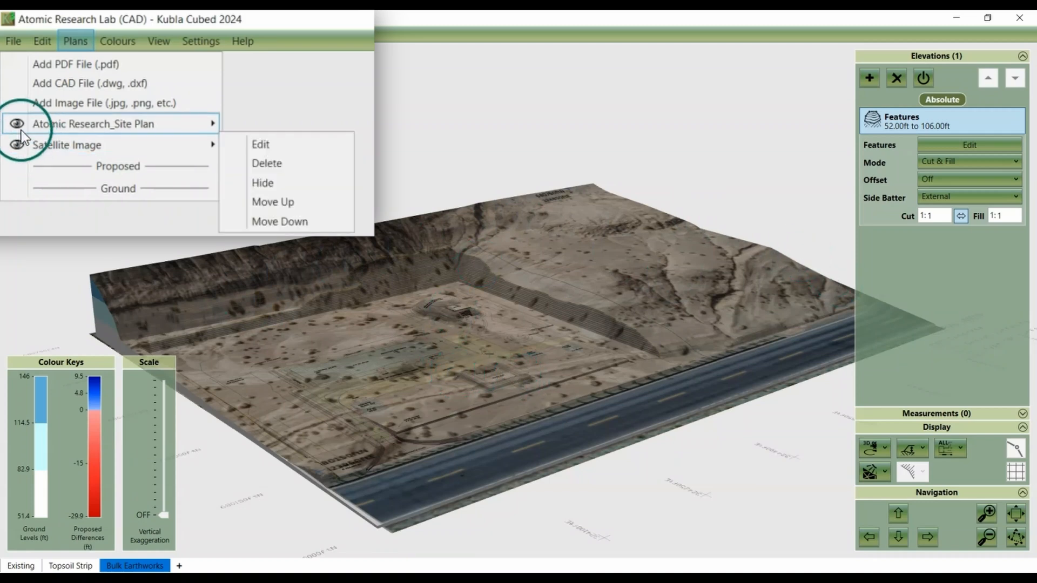
mouse_move(66, 145)
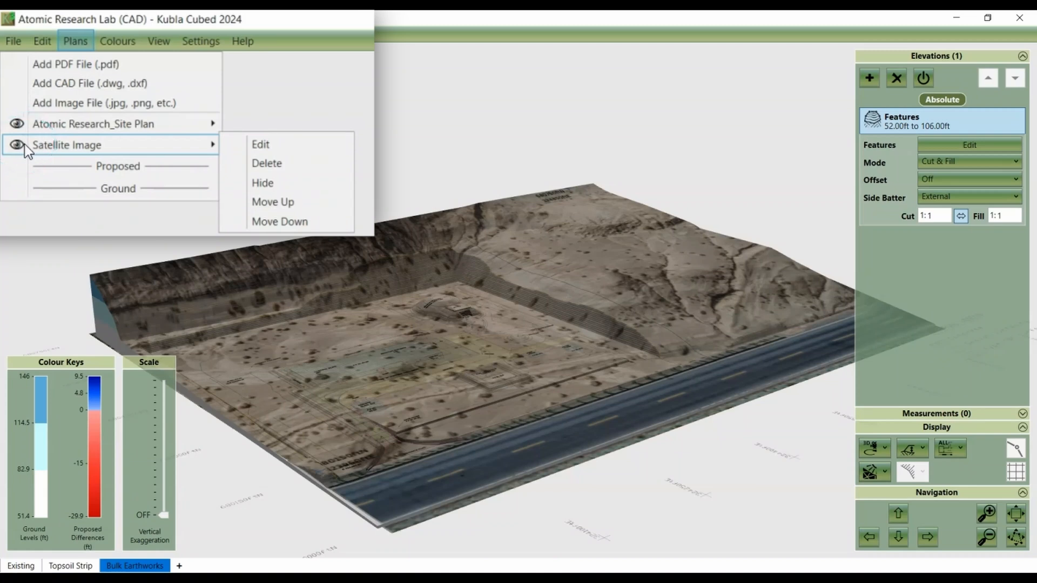
mouse_move(92, 124)
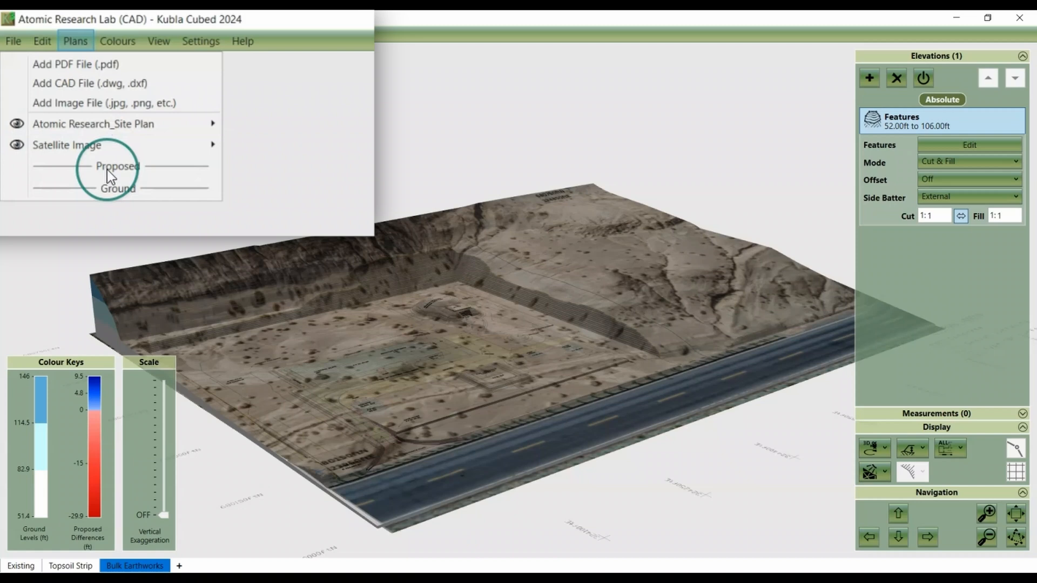
click(92, 145)
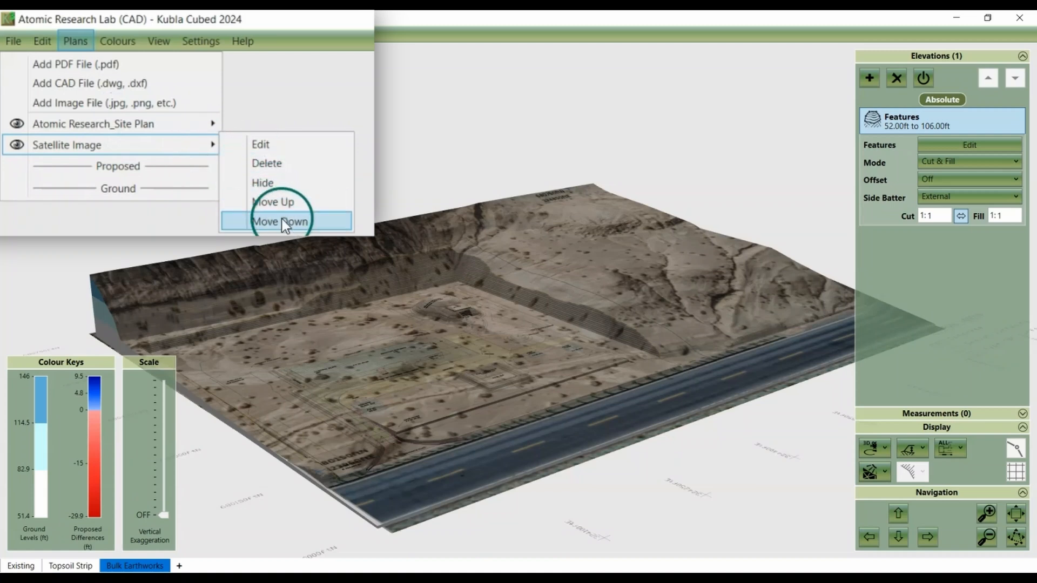
click(280, 222)
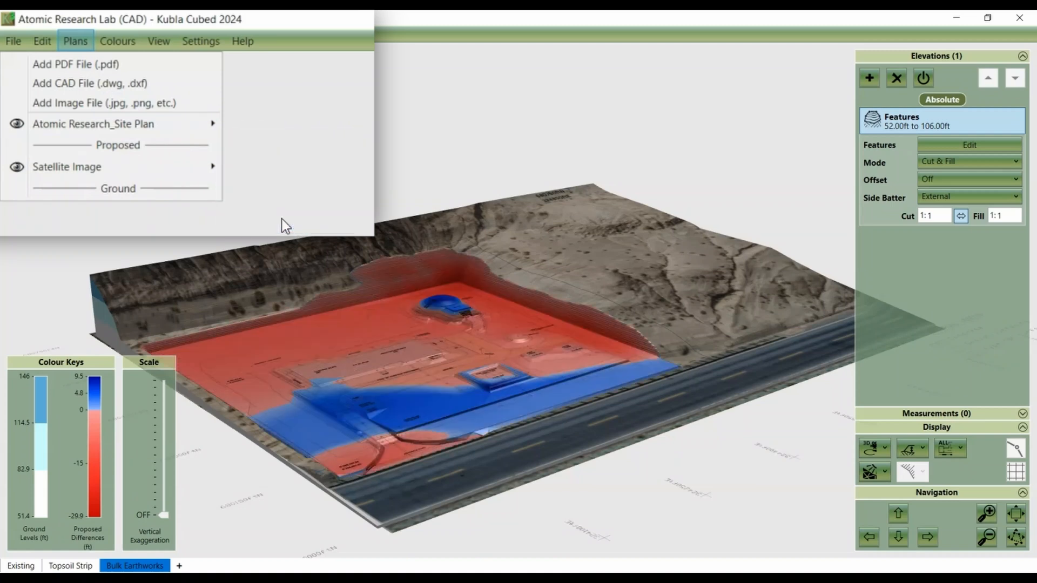
mouse_move(287, 336)
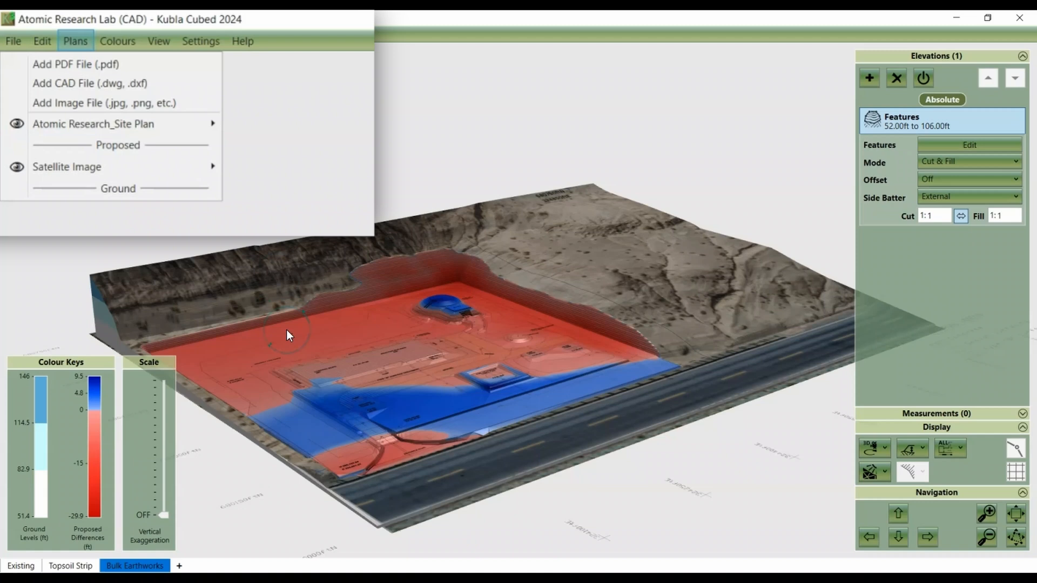
mouse_move(581, 297)
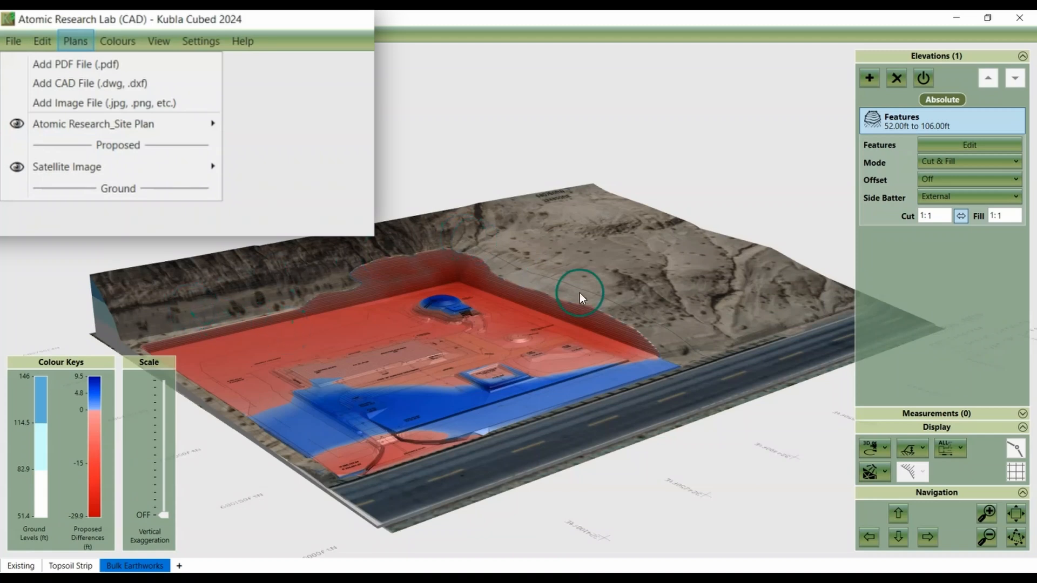
mouse_move(464, 483)
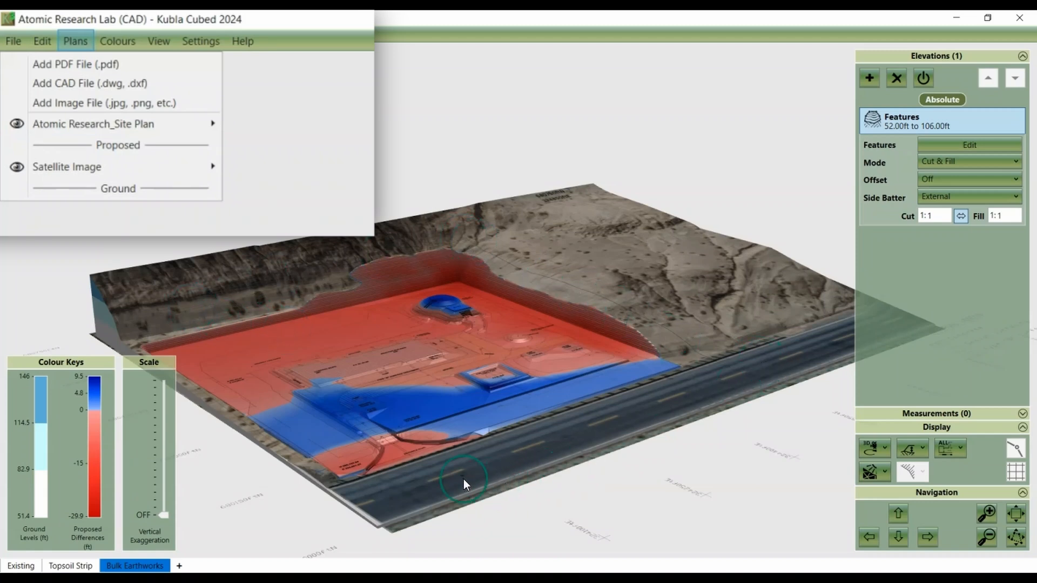
mouse_move(441, 326)
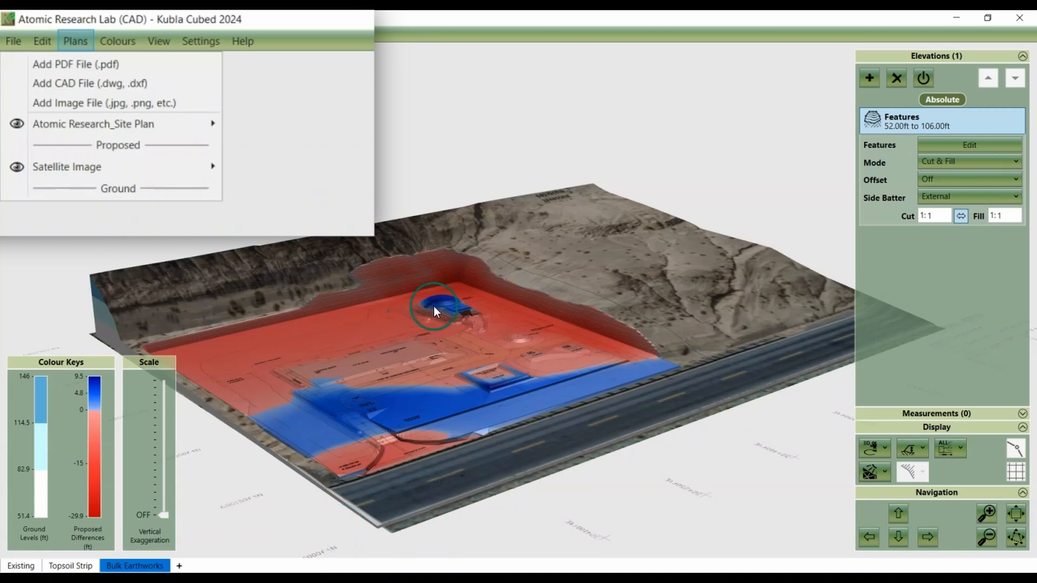
mouse_move(295, 385)
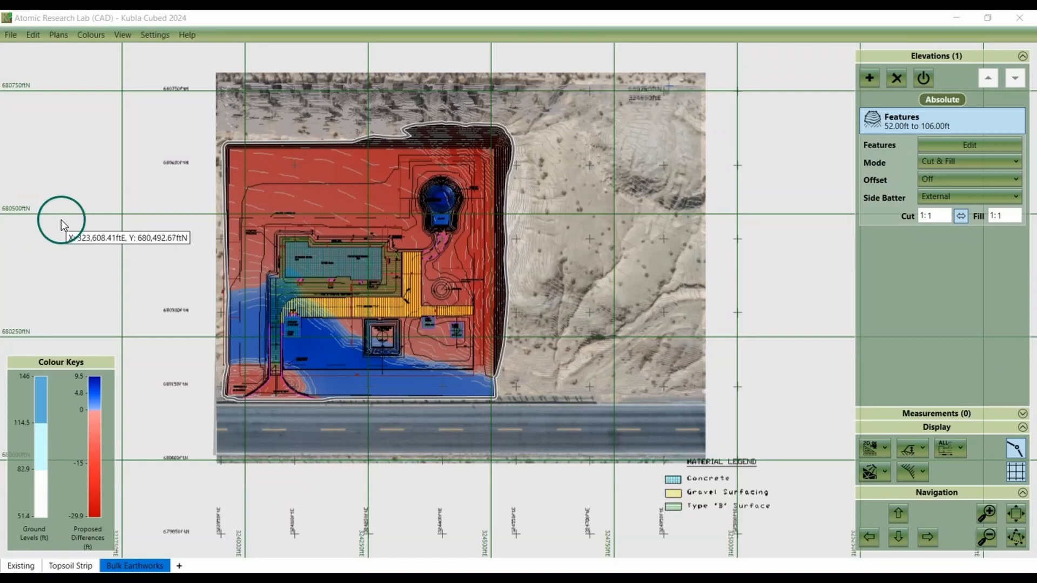
click(882, 447)
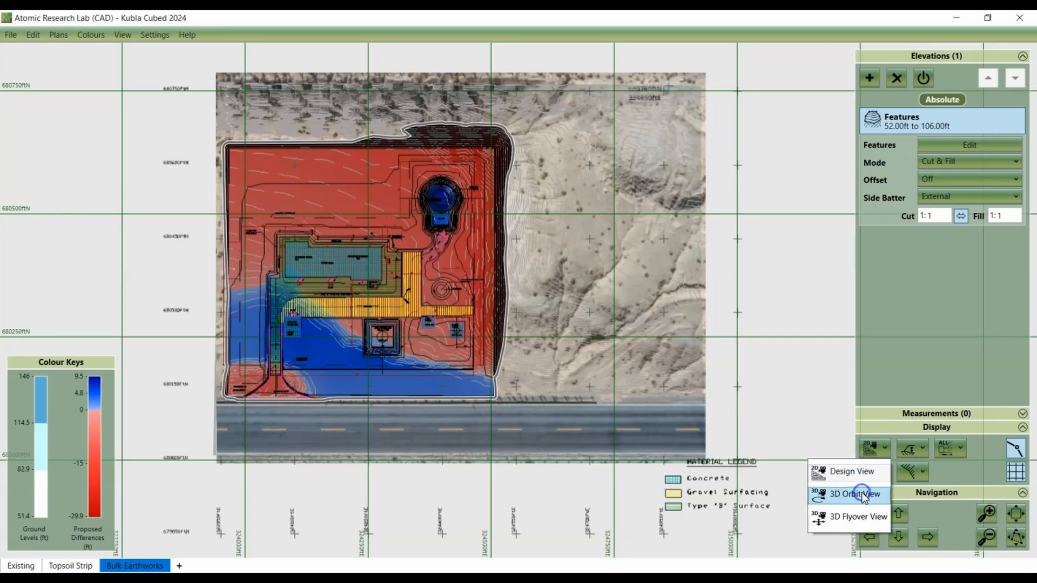
click(854, 494)
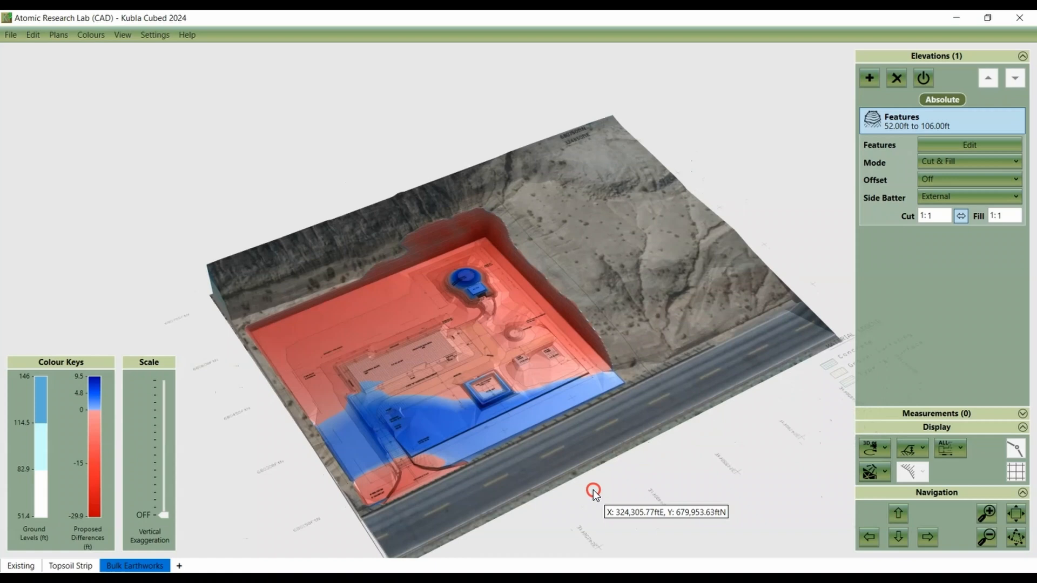